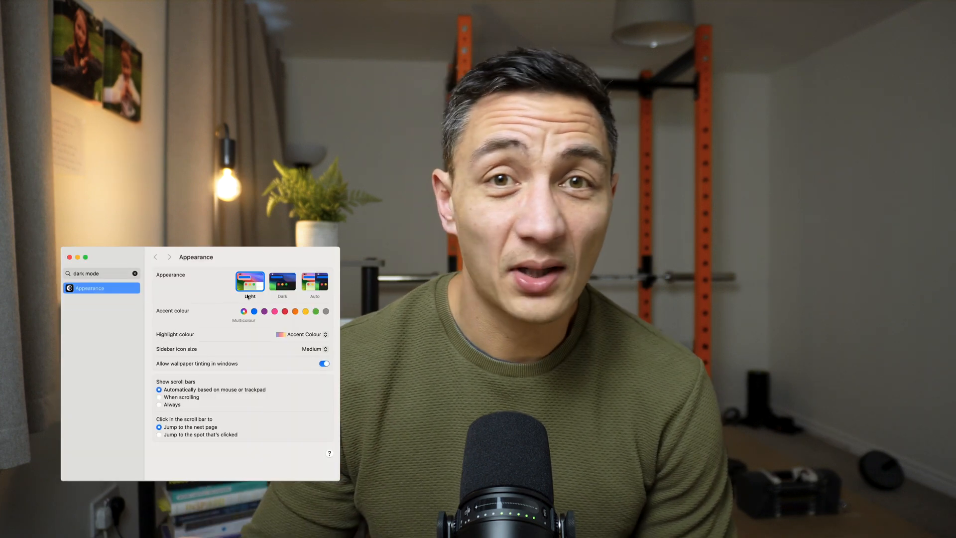
Expand the Colours section and unhide the Light frame with its blue, green and red pills.
left_click(282, 281)
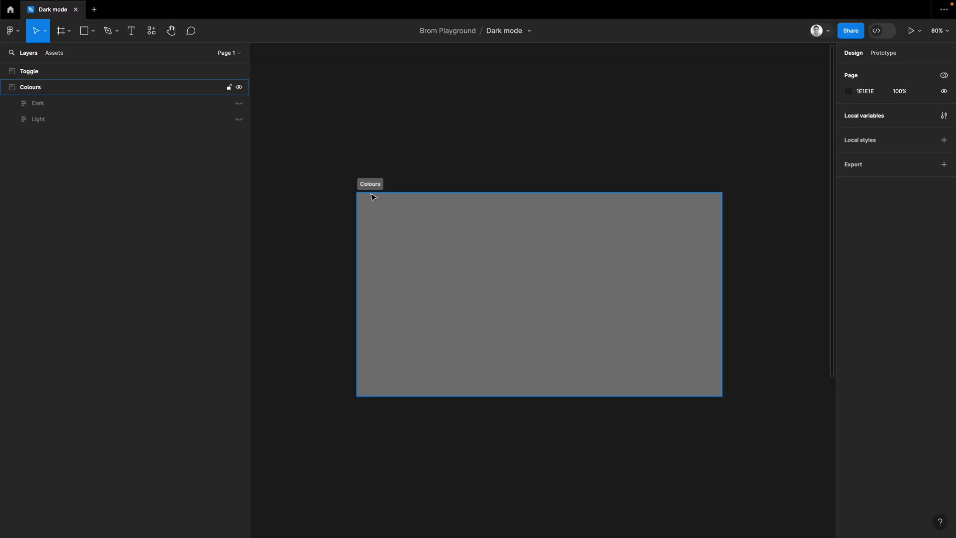
left_click(38, 119)
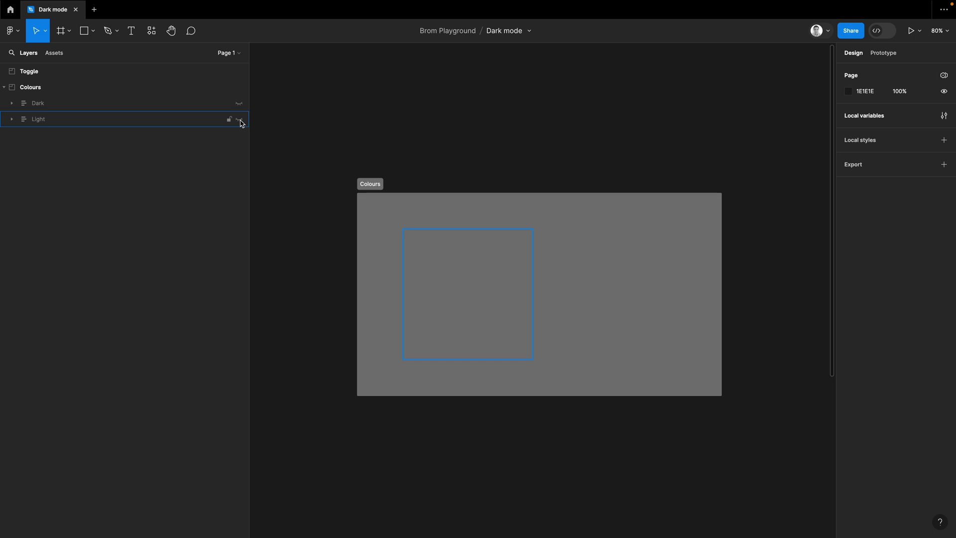
left_click(239, 119)
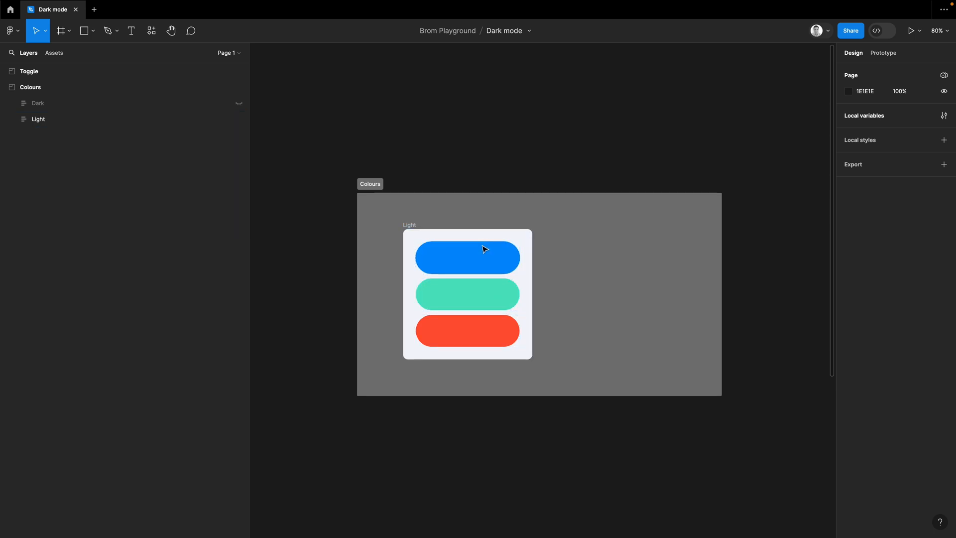
mouse_move(488, 263)
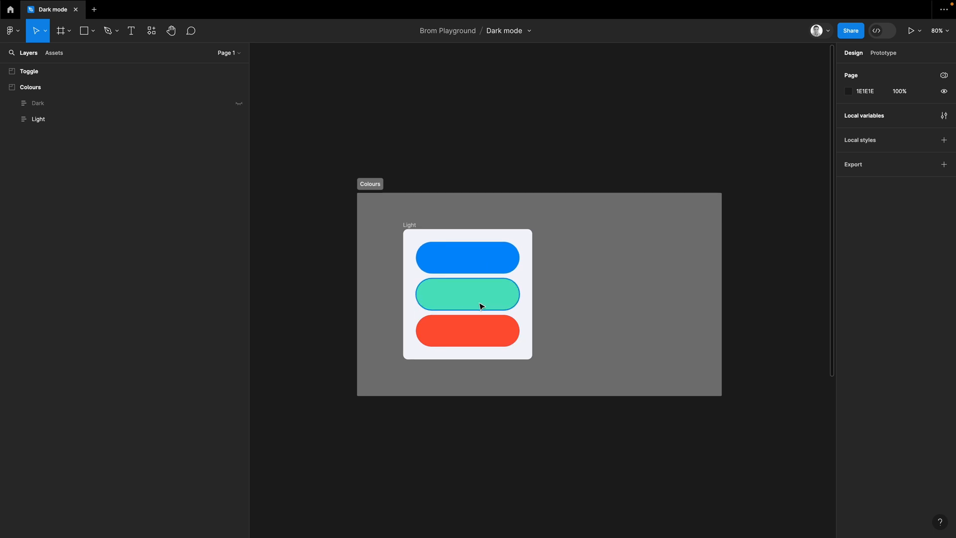
mouse_move(583, 315)
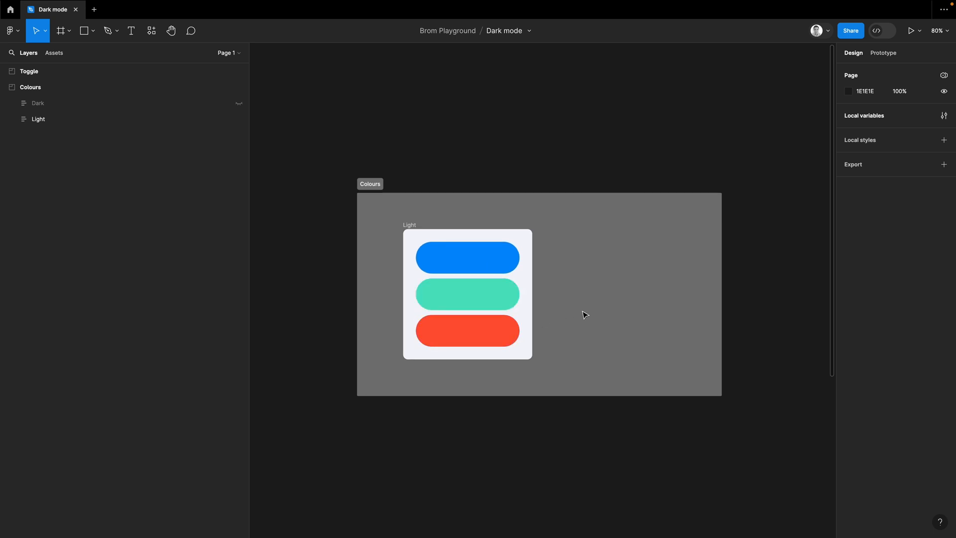
left_click(38, 119)
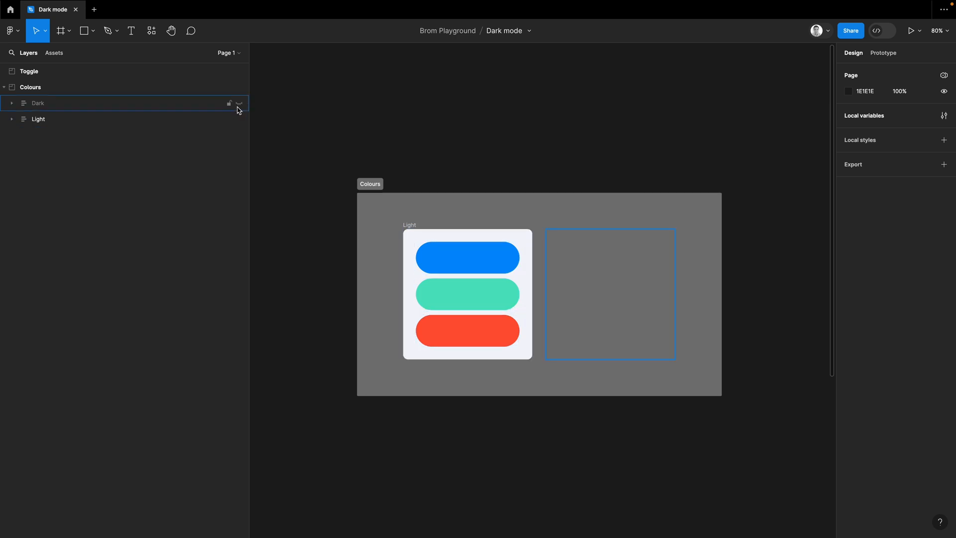
Unhide the Dark frame beside it and select it to show its brighter pills on near-black.
left_click(239, 103)
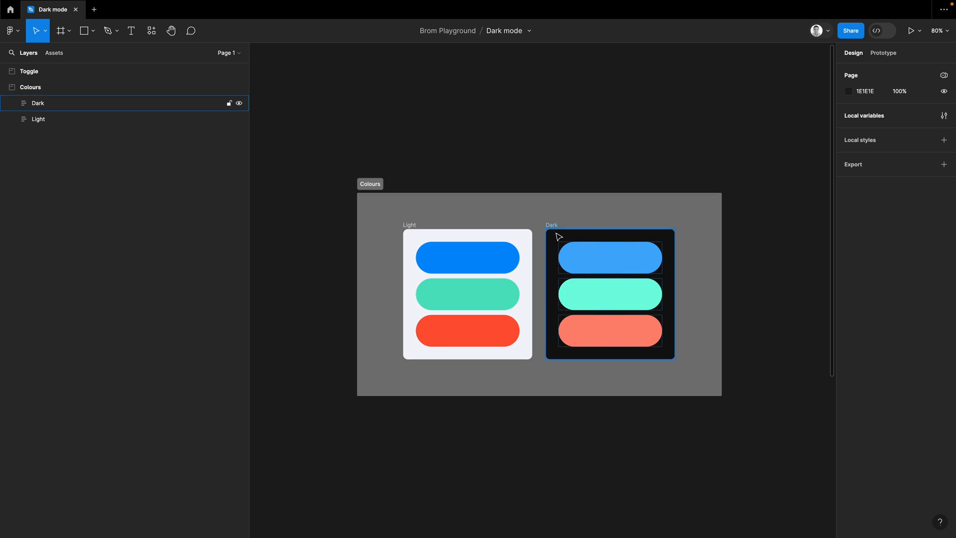
left_click(609, 331)
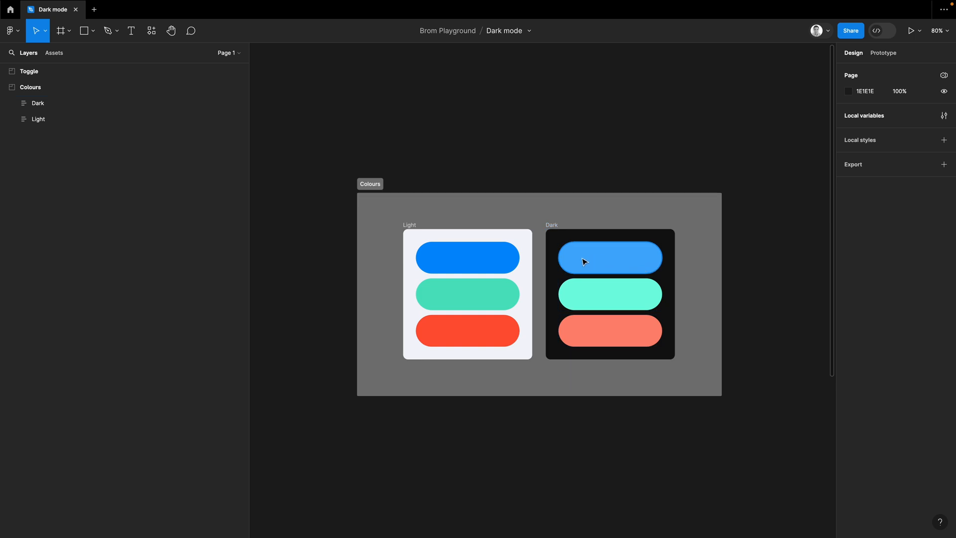
mouse_move(584, 266)
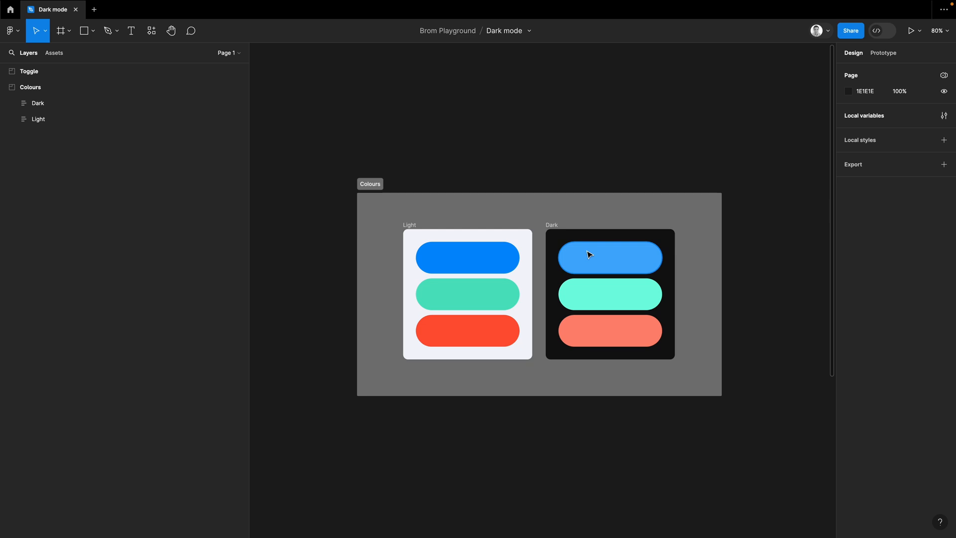
left_click(609, 294)
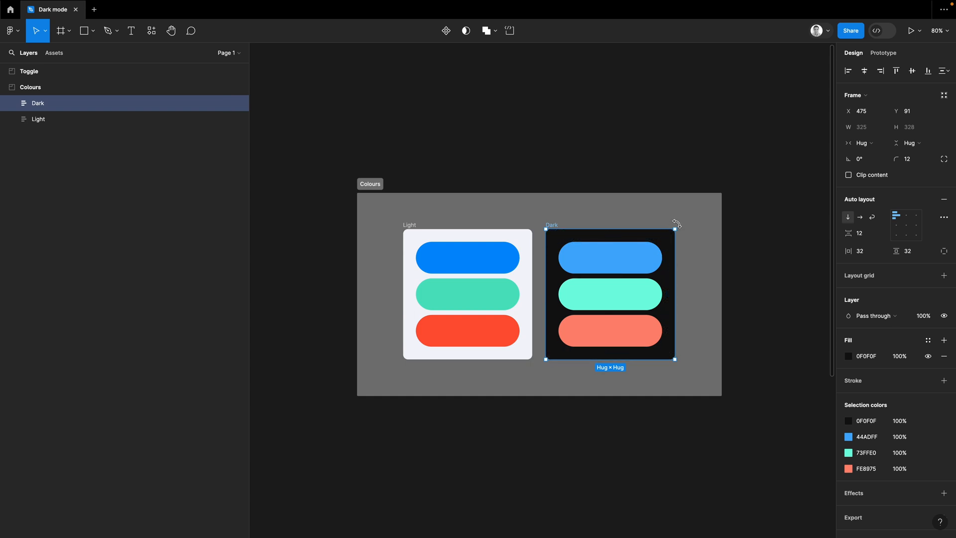
mouse_move(855, 366)
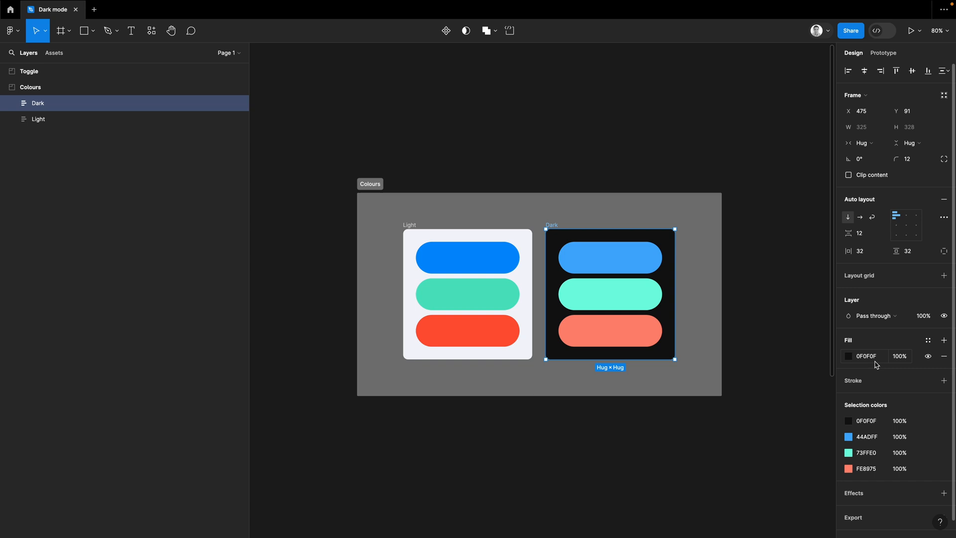
left_click(847, 356)
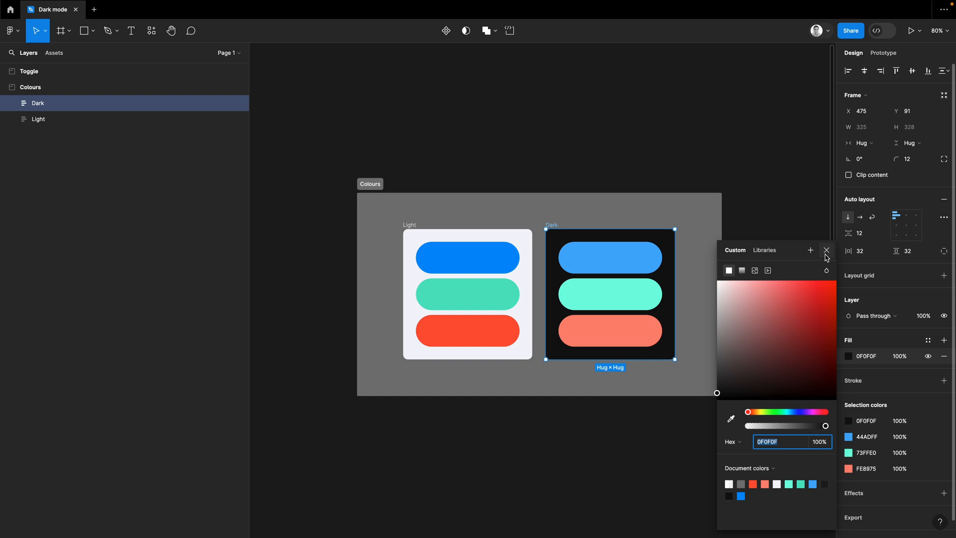
left_click(826, 250)
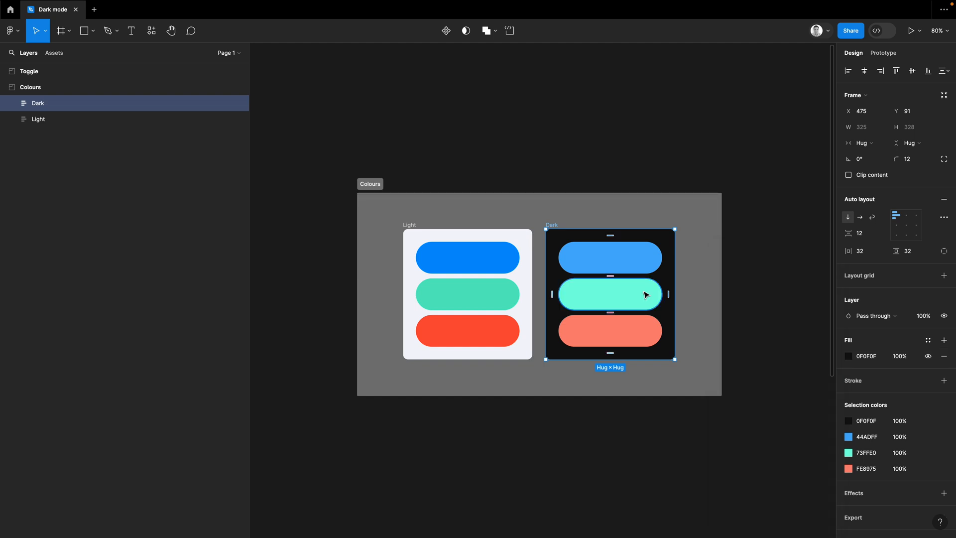
mouse_move(591, 297)
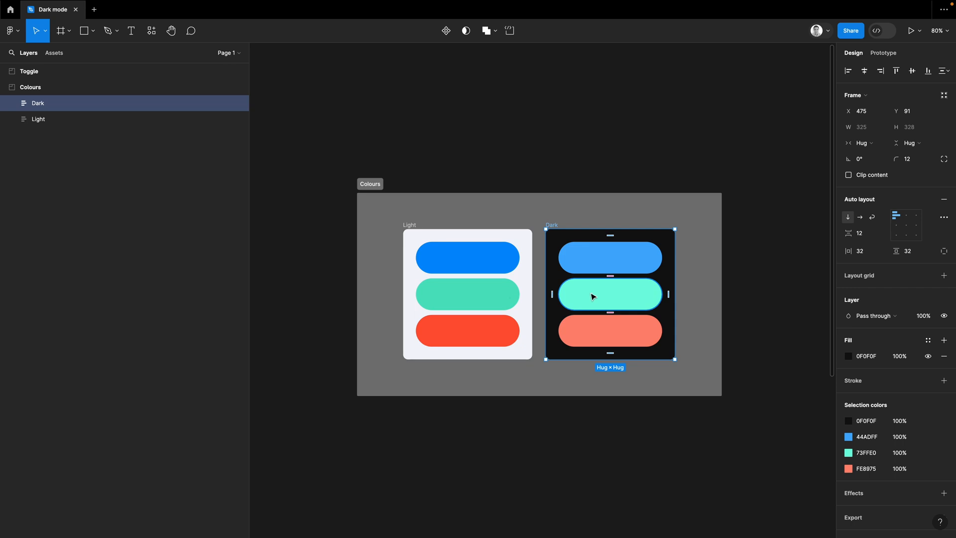
left_click(755, 155)
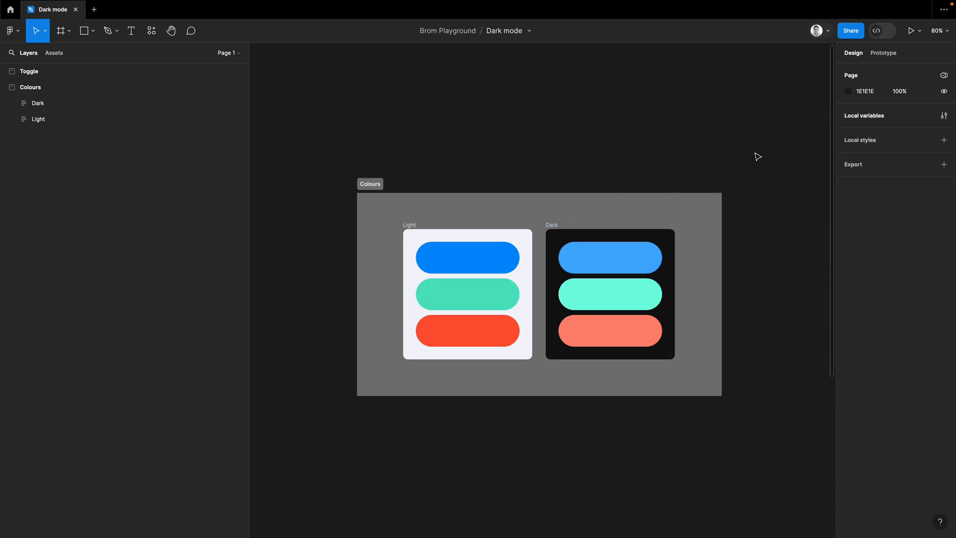
mouse_move(531, 201)
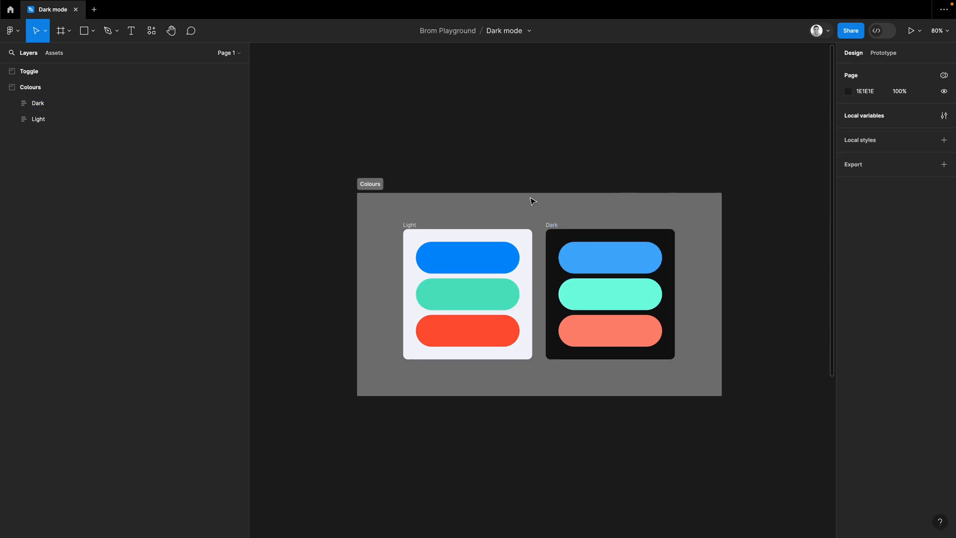
mouse_move(932, 113)
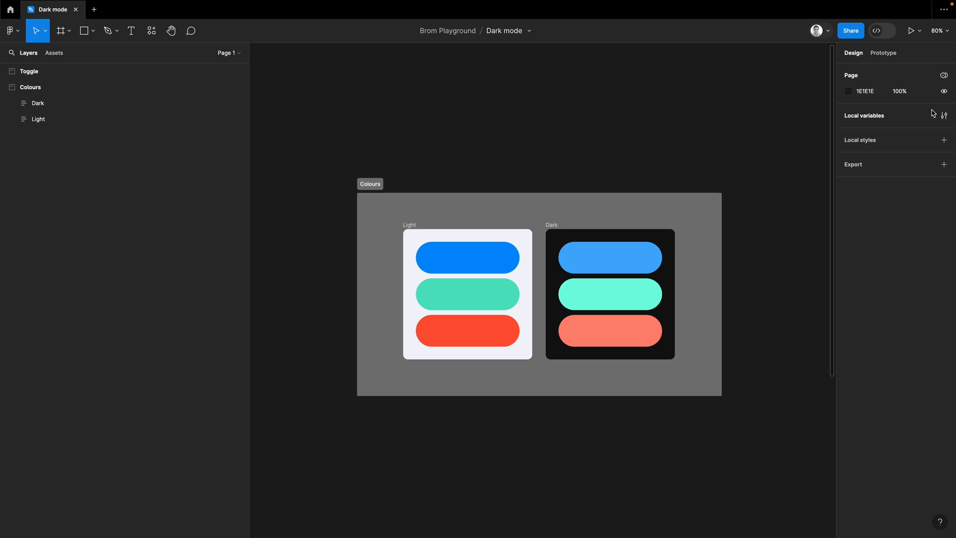
Rename Collection 1 to Colours in Local variables and start creating a variable.
left_click(943, 115)
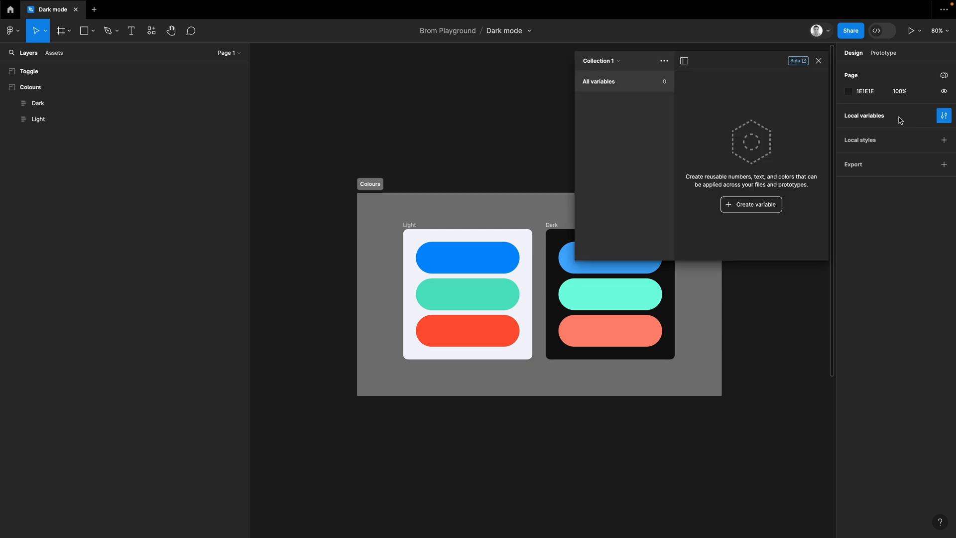
mouse_move(747, 173)
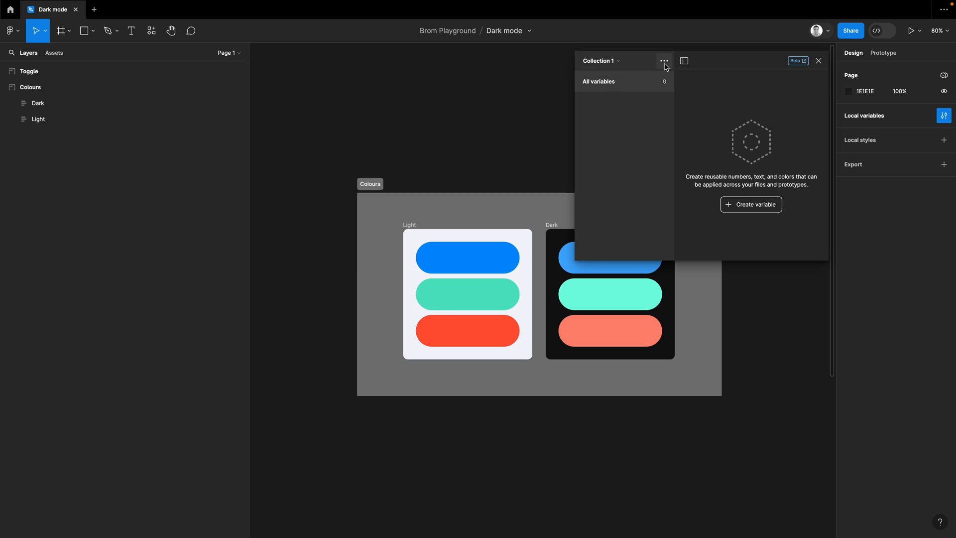
double_click(600, 61)
type("Colours")
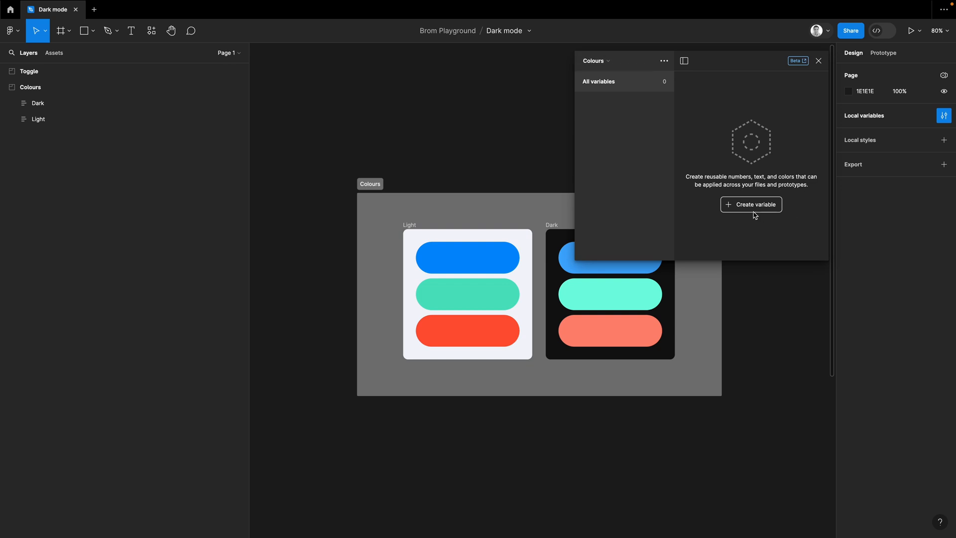
left_click(752, 204)
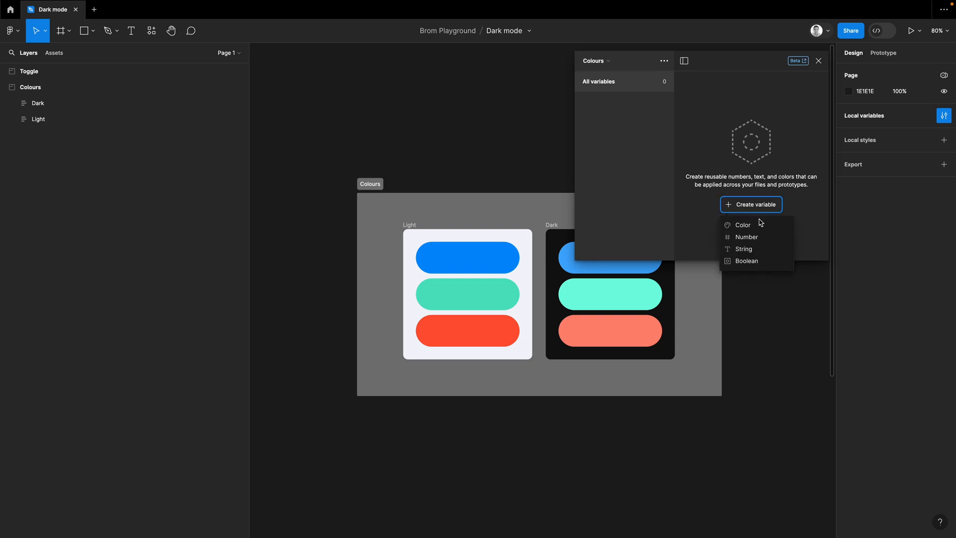
mouse_move(756, 225)
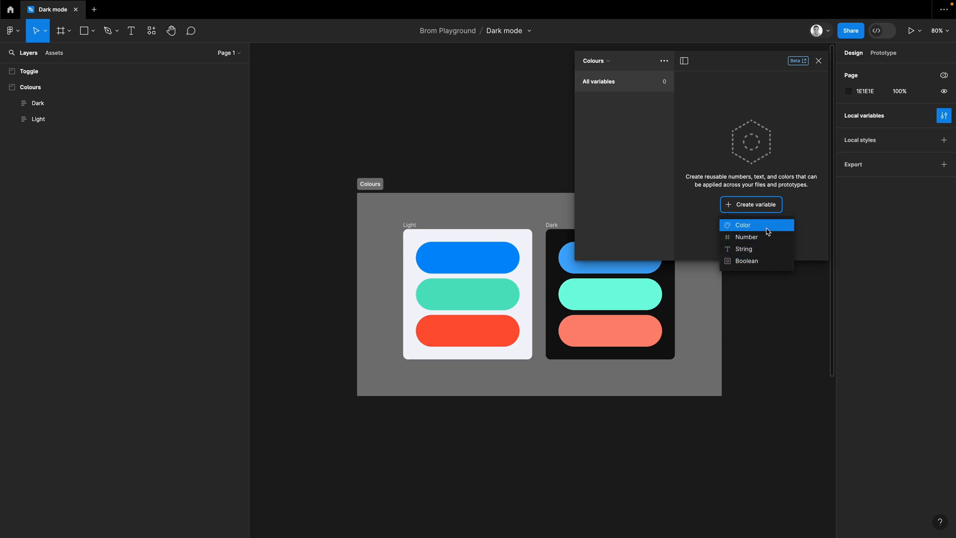
mouse_move(767, 249)
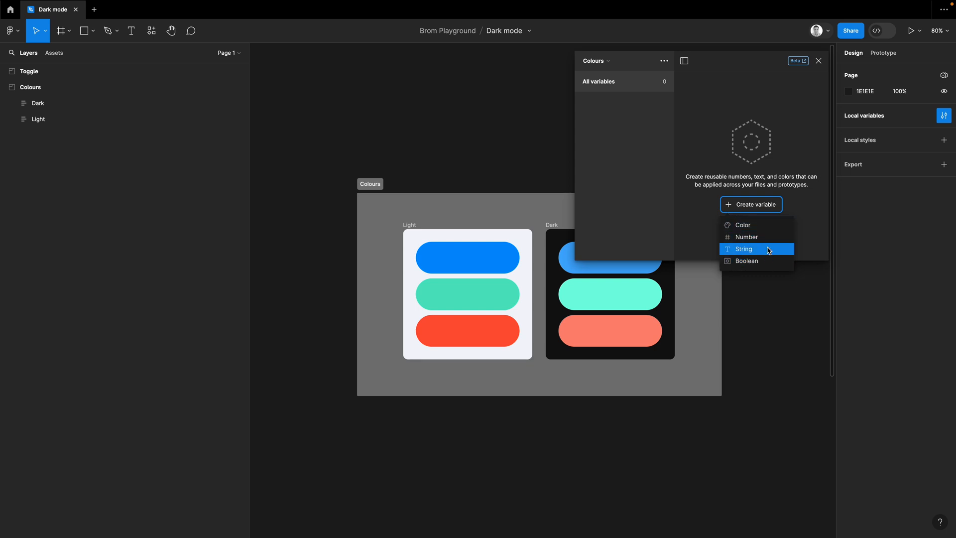
mouse_move(769, 225)
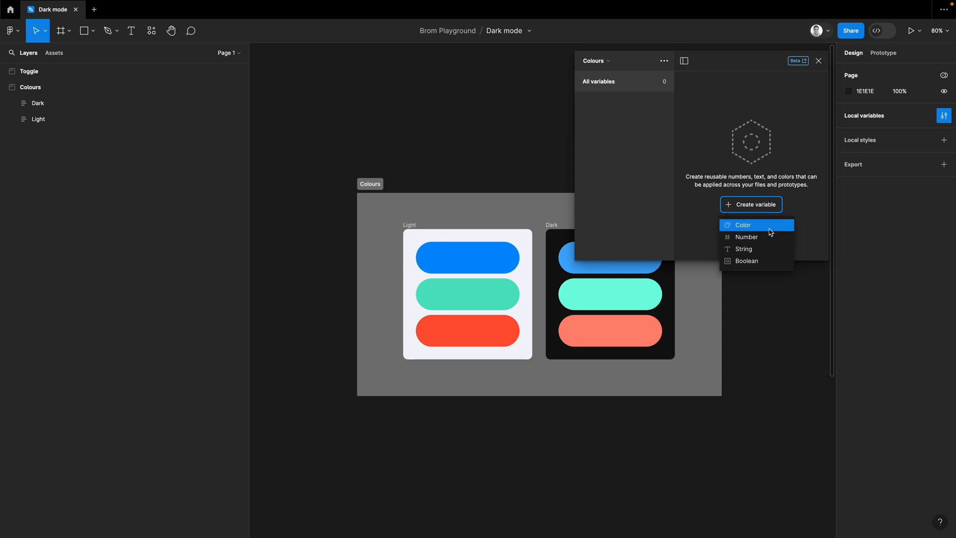
Create a colour variable named Background and set its value to F4F4FB.
left_click(742, 225)
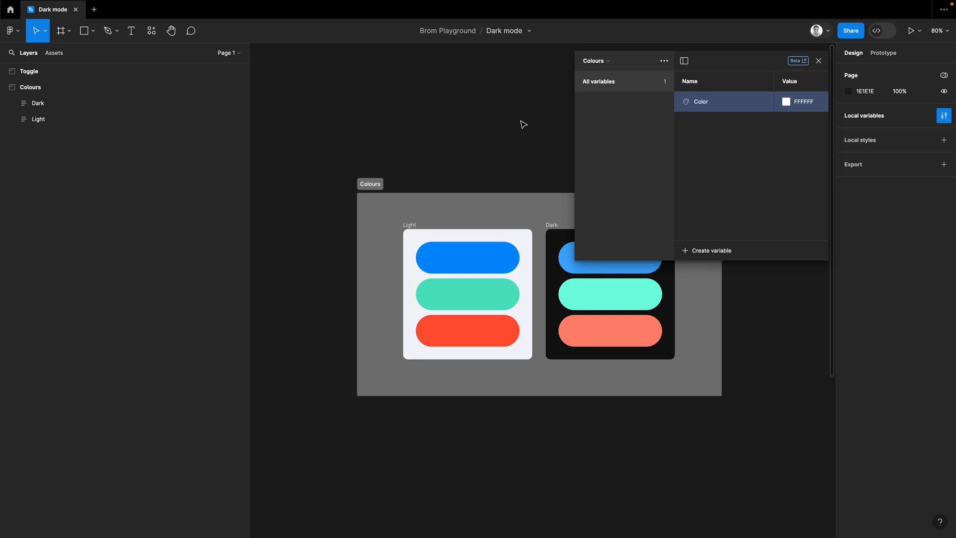
mouse_move(788, 84)
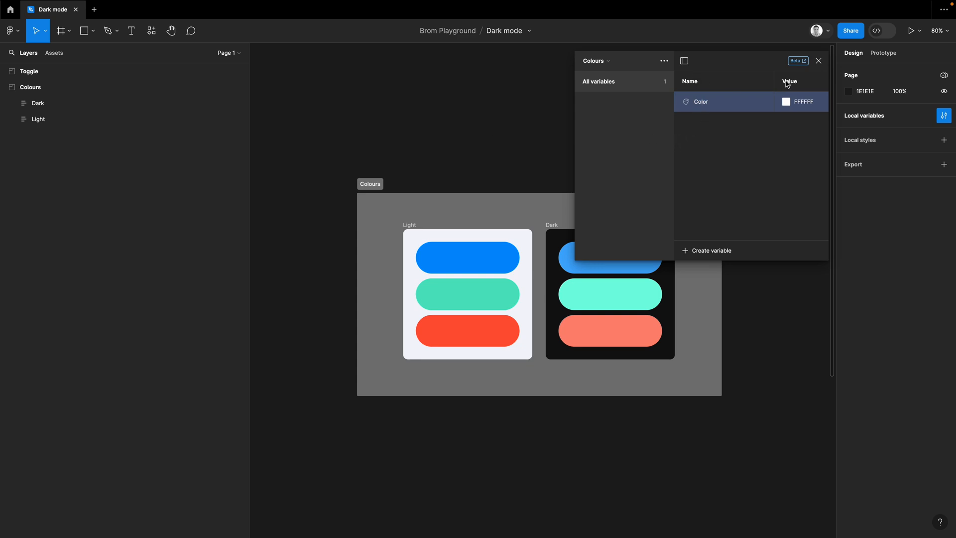
mouse_move(705, 106)
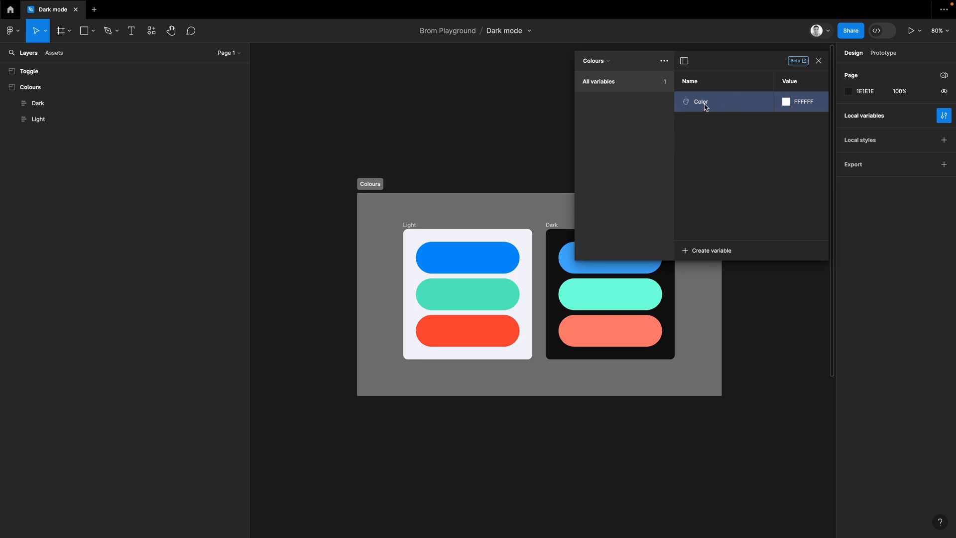
mouse_move(459, 250)
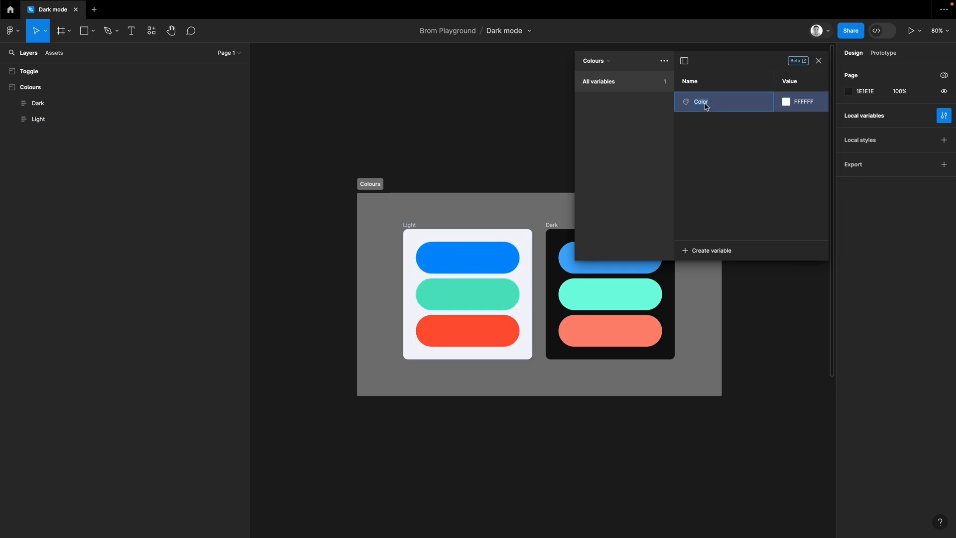
type("Background")
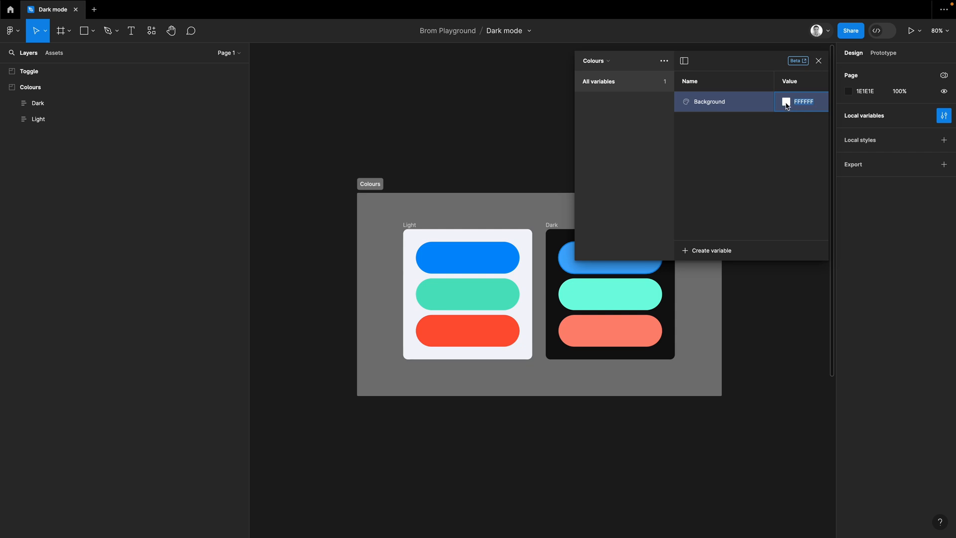
left_click(786, 101)
type("4F4FB")
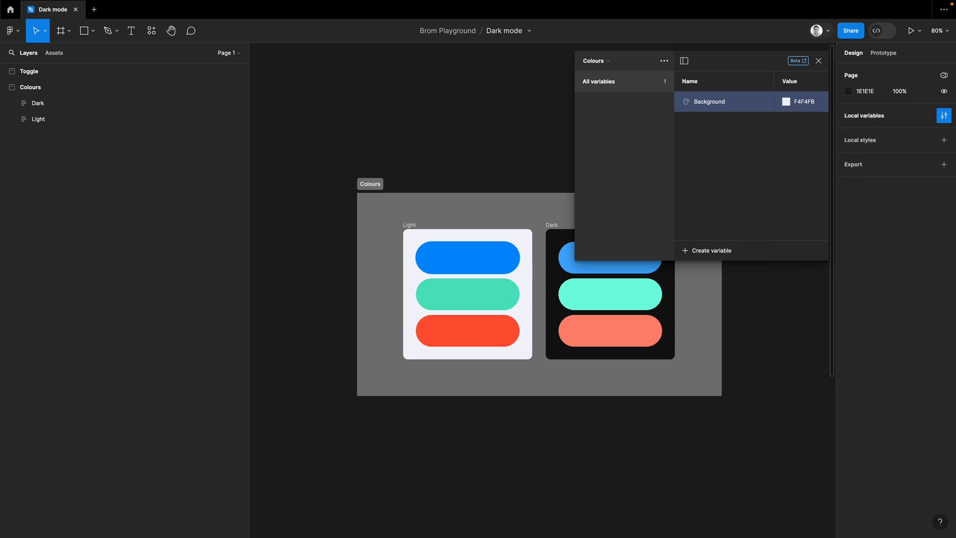
mouse_move(477, 326)
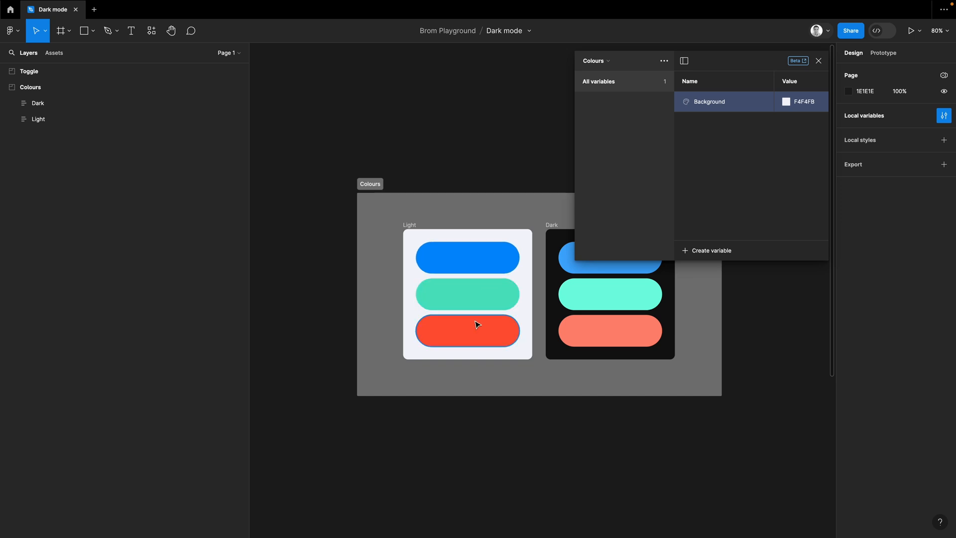
Create colour variables Blue 008FFF, Green 50E3C2 and Red FF5437.
left_click(711, 250)
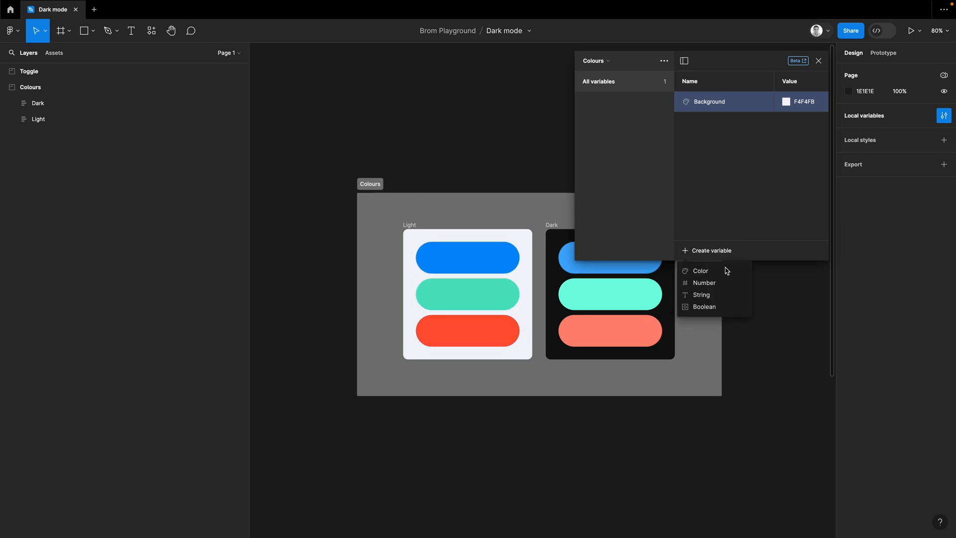
left_click(700, 271)
type("Green")
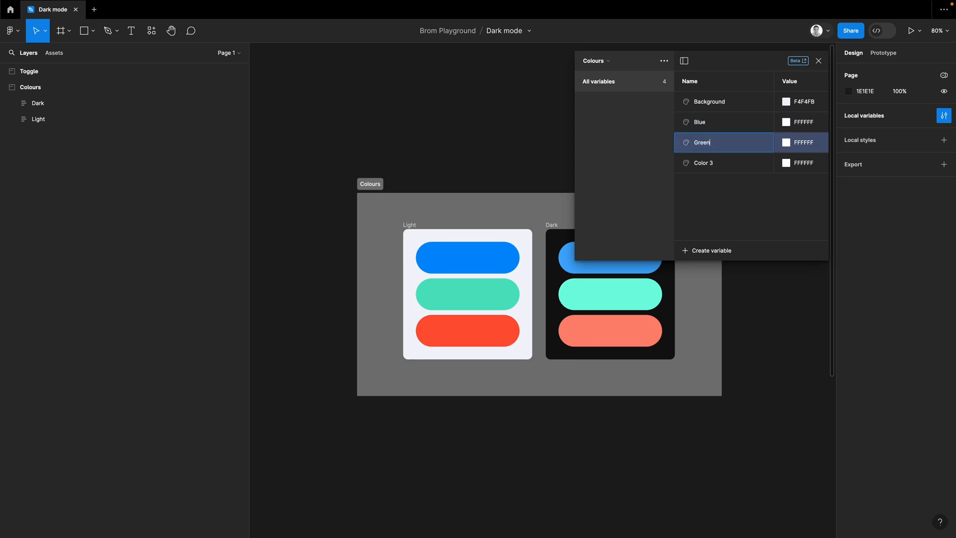
left_click(786, 121)
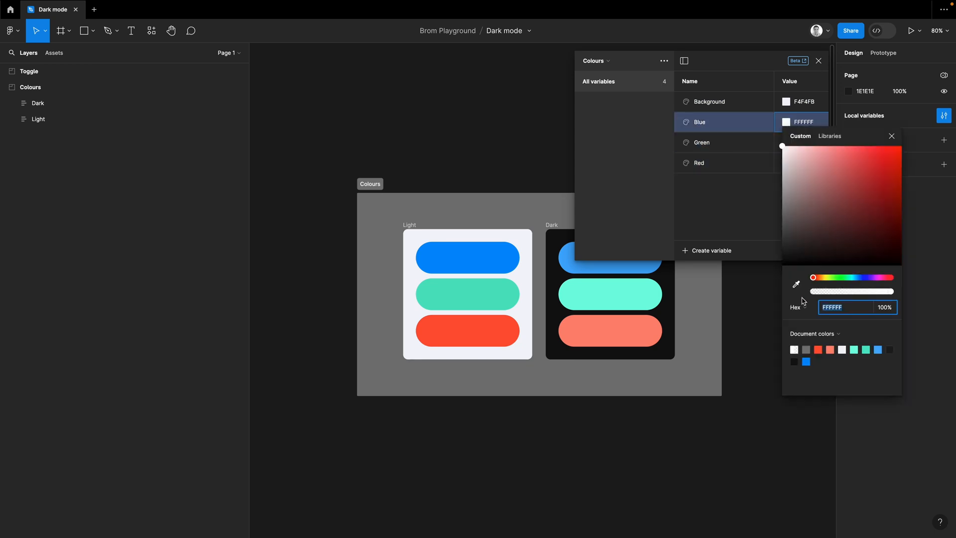
left_click(701, 142)
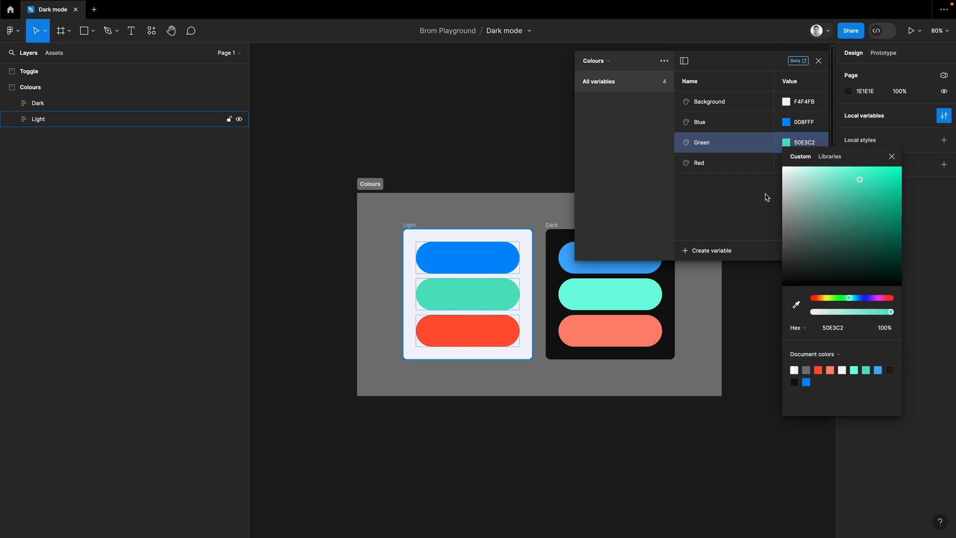
left_click(699, 162)
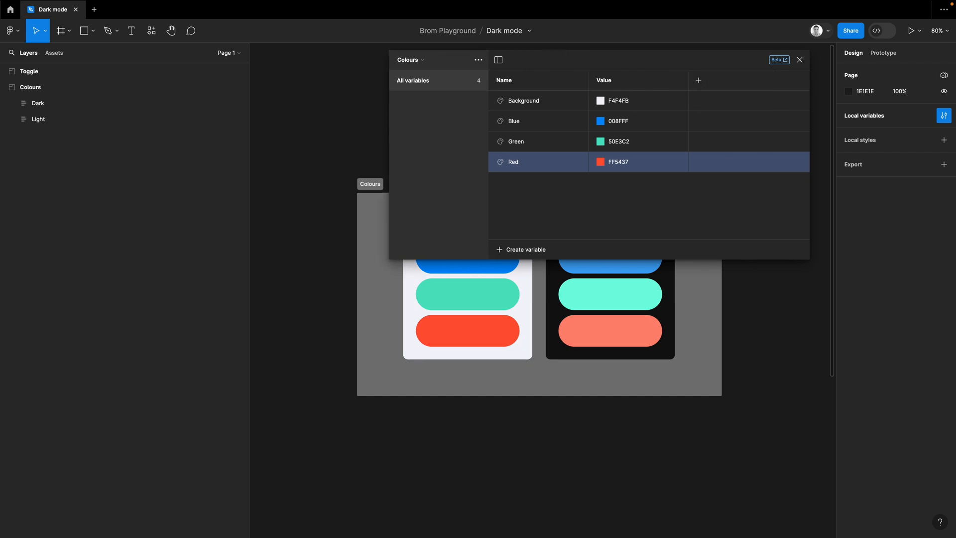
mouse_move(691, 86)
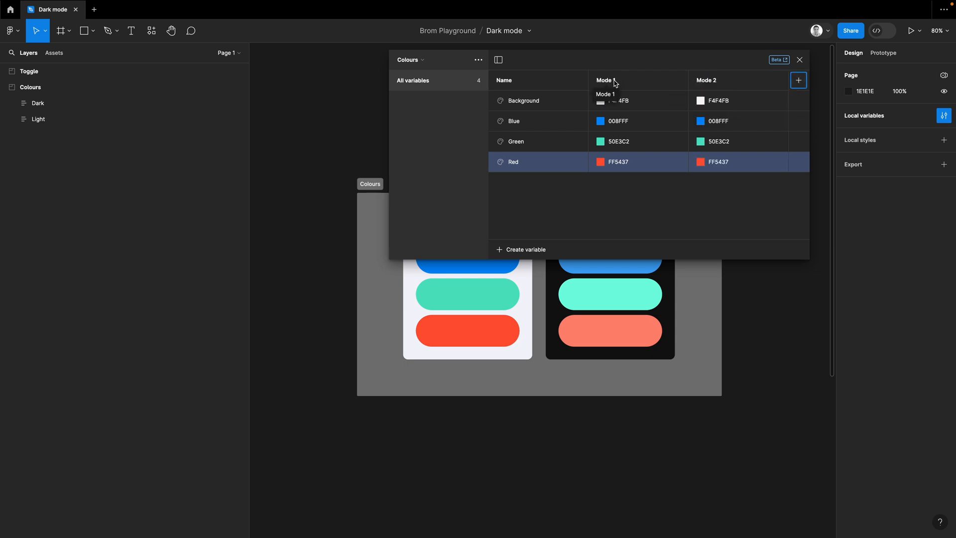
mouse_move(712, 85)
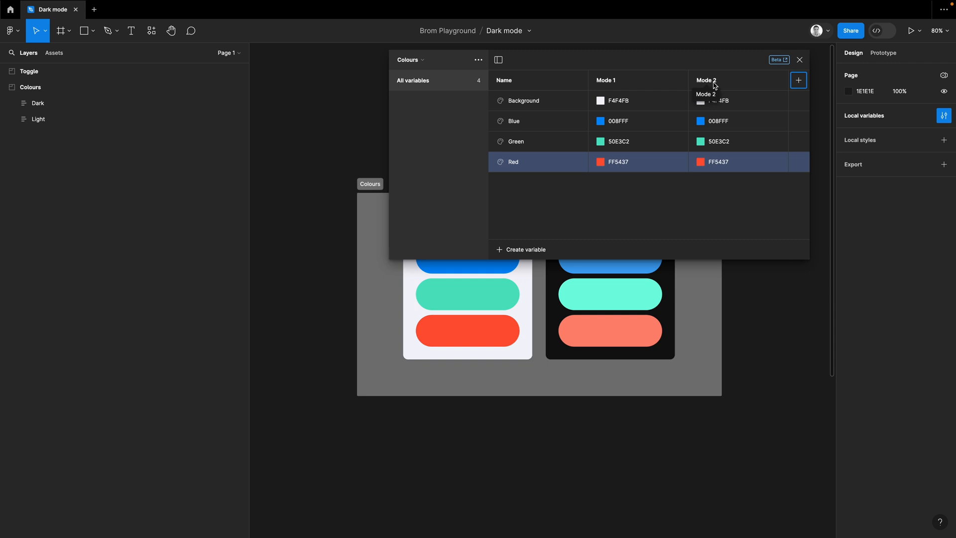
mouse_move(610, 81)
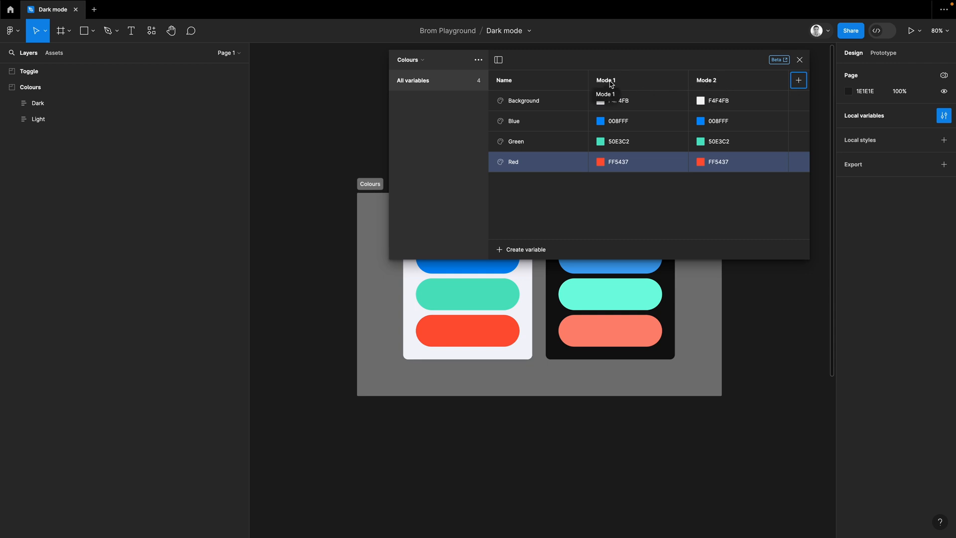
Name the modes Light and Dark, setting Dark values 0F0F0F, 44ADFF, 73FFE0 and FE8975.
double_click(605, 79)
type("Light")
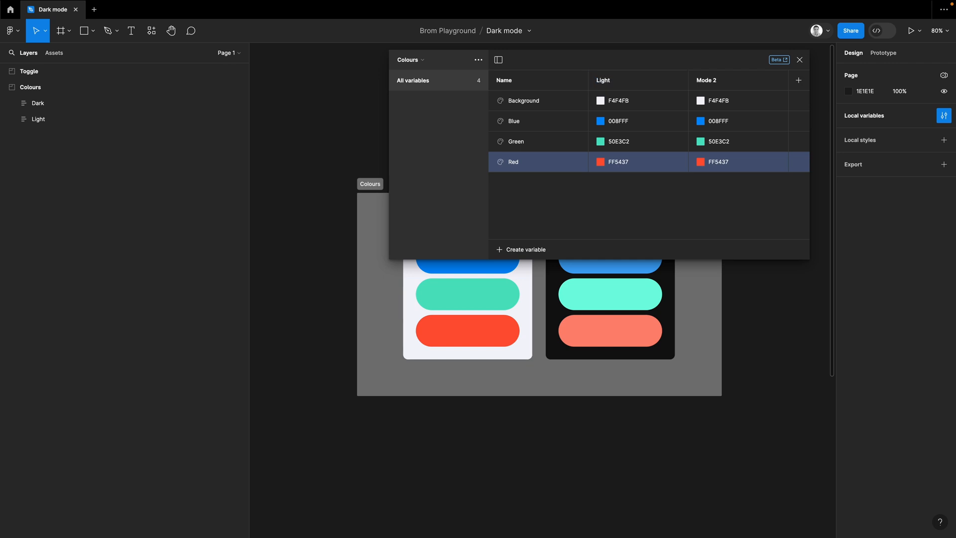
double_click(706, 80)
type("Dark")
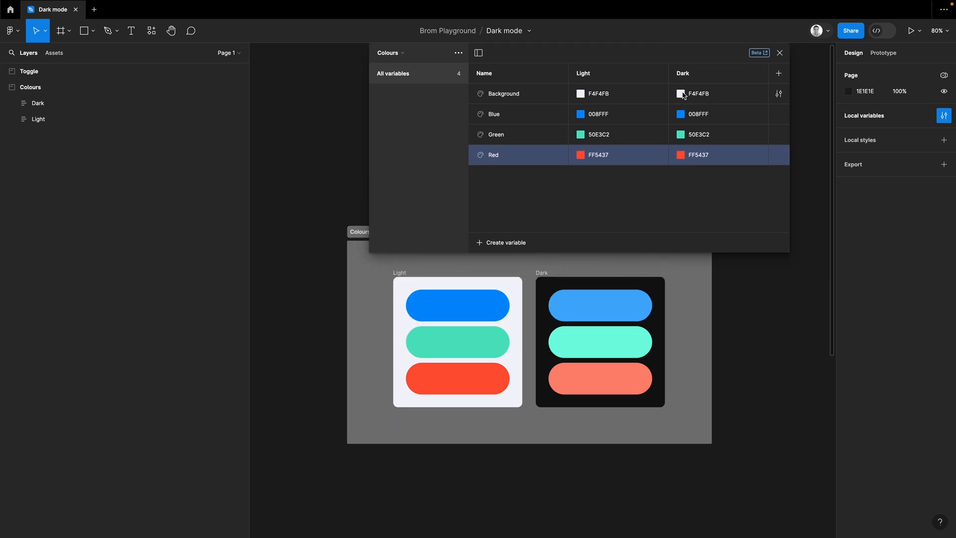
left_click(680, 94)
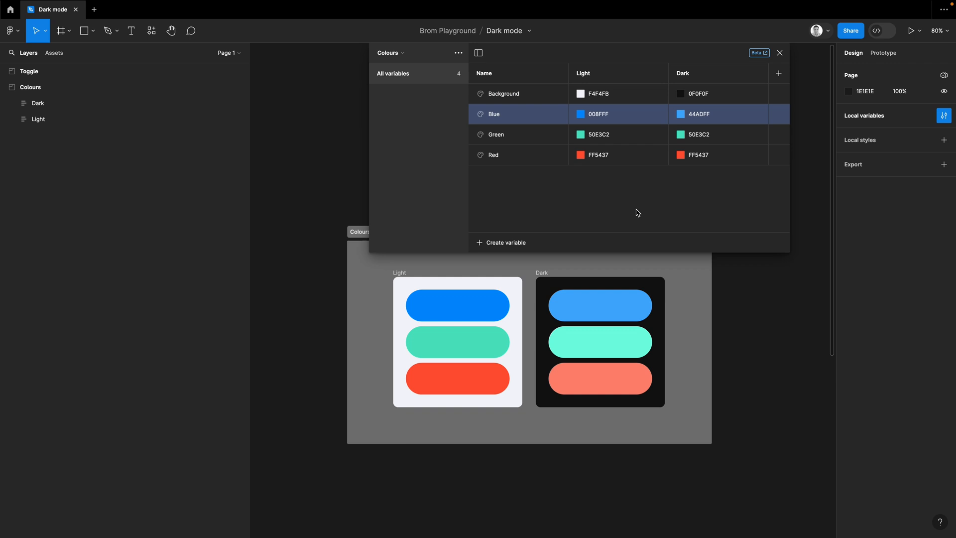
left_click(681, 134)
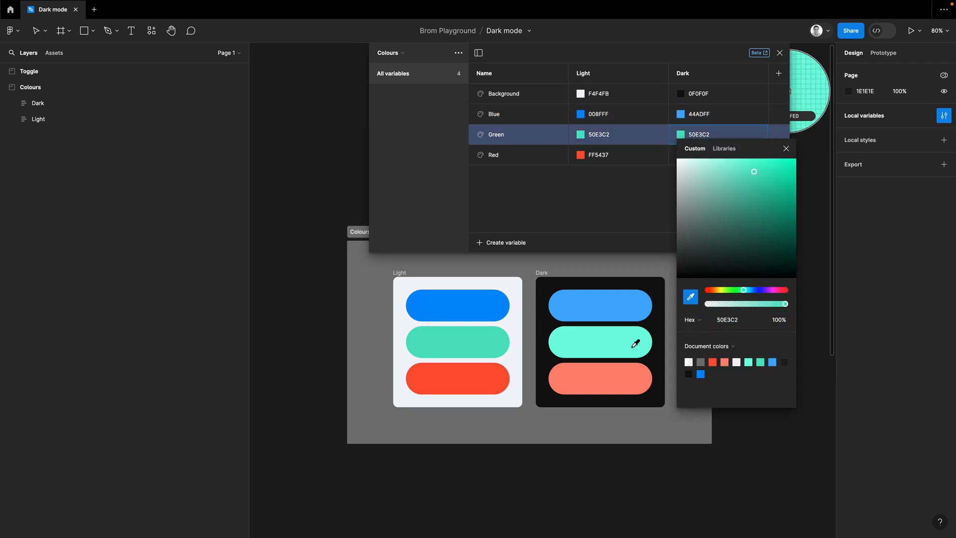
left_click(699, 154)
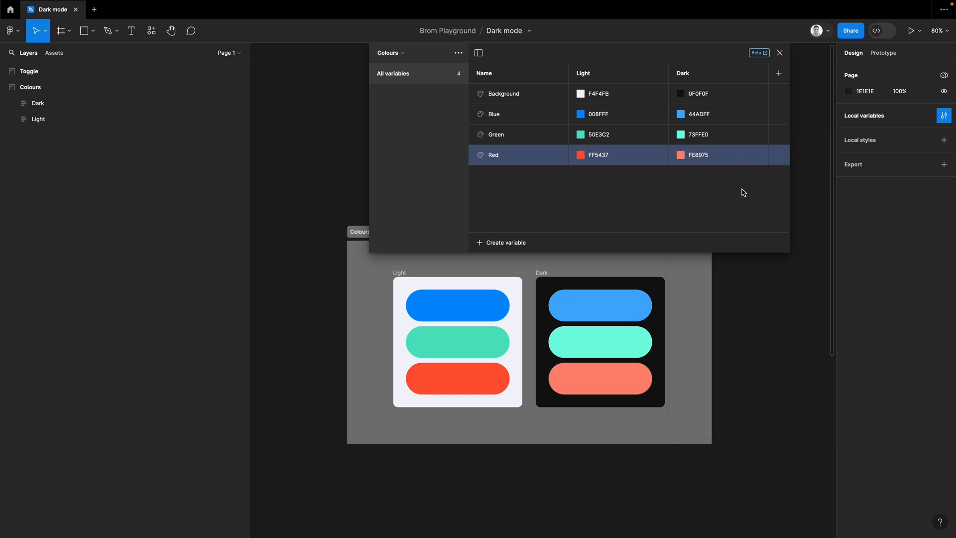
mouse_move(597, 87)
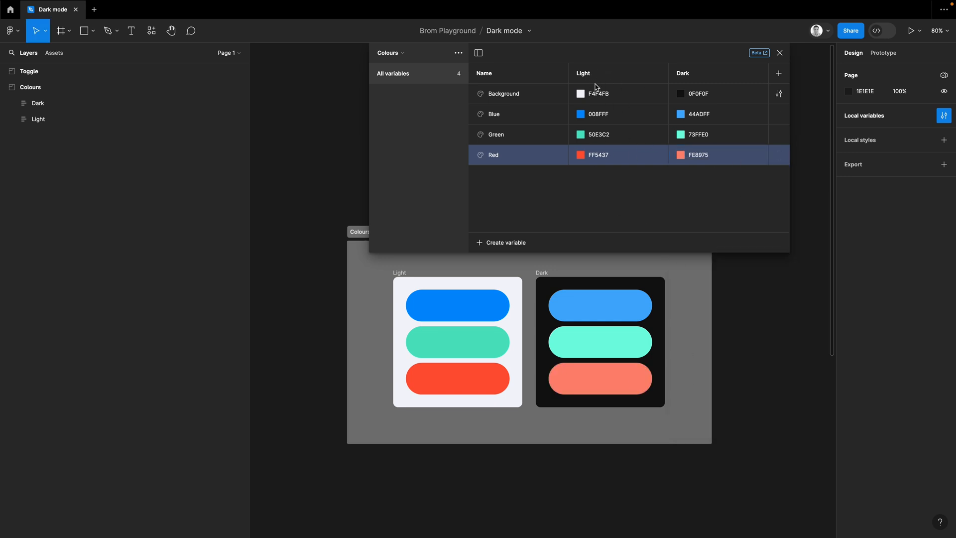
mouse_move(707, 93)
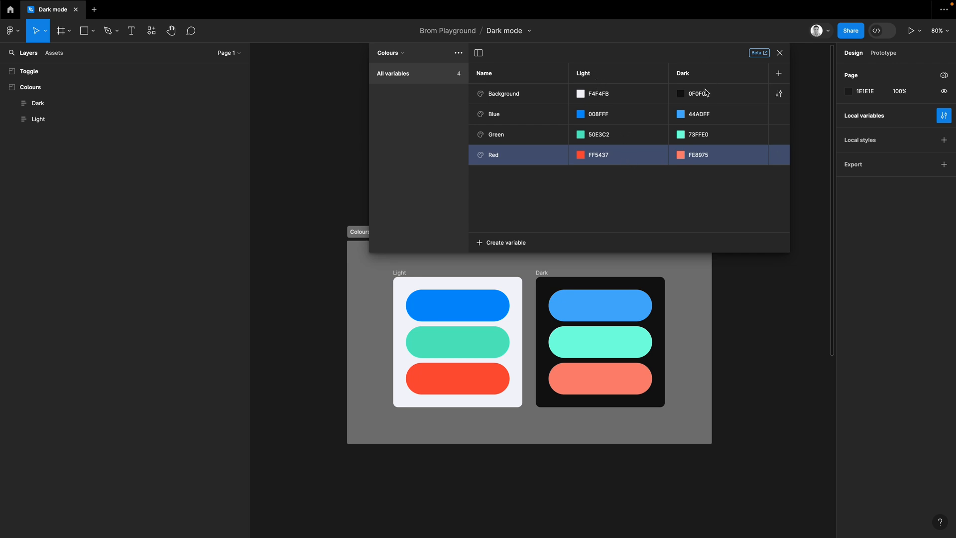
Close the variables panel and scroll to the Toggle section for the new Light frame.
left_click(478, 52)
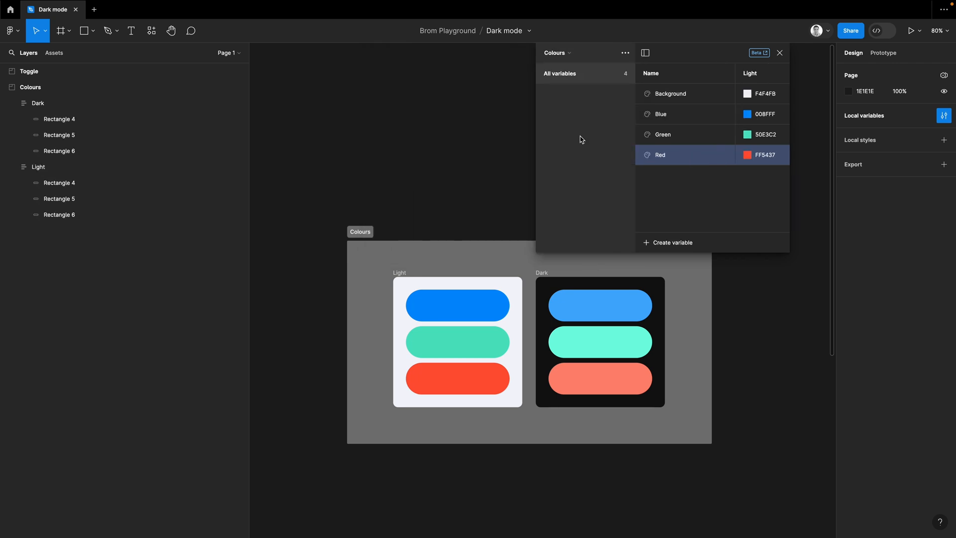
mouse_move(781, 85)
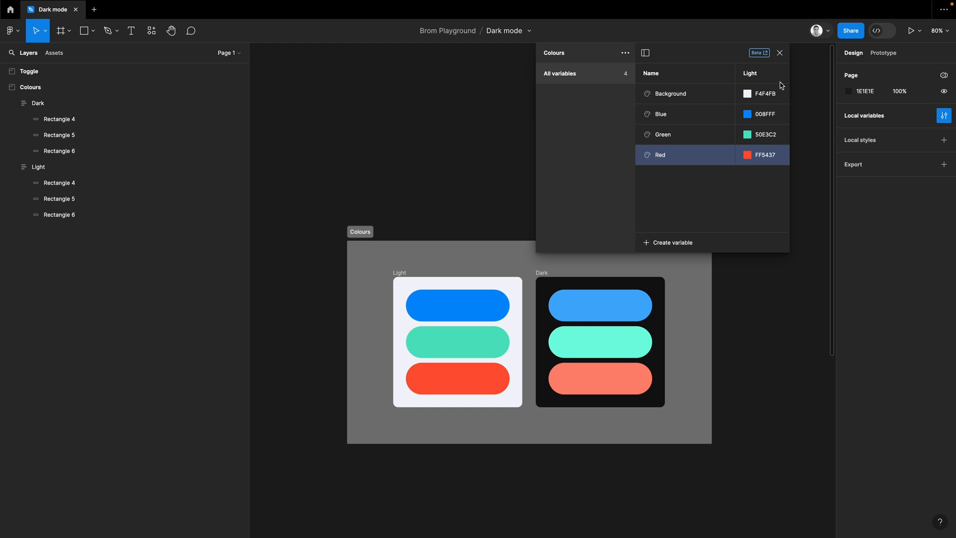
left_click(779, 52)
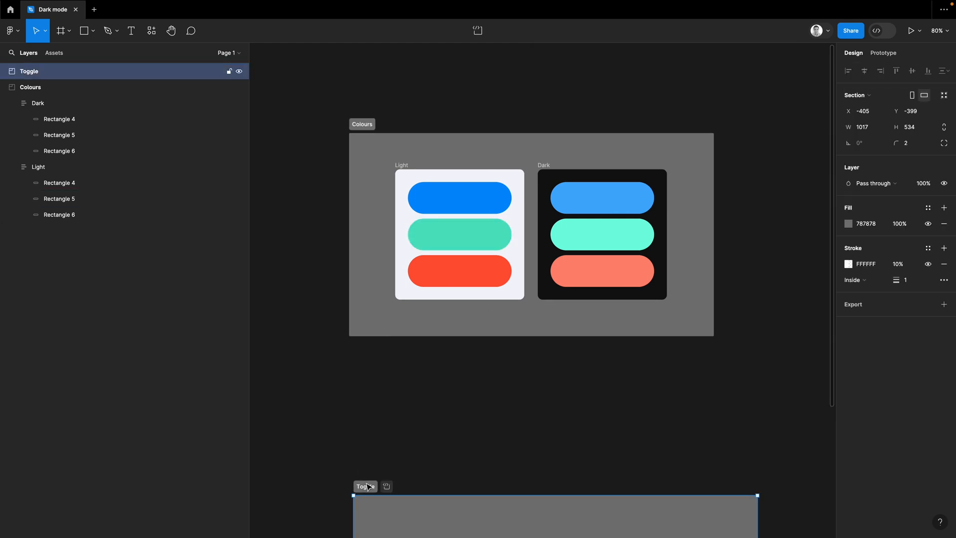
scroll("down", 3)
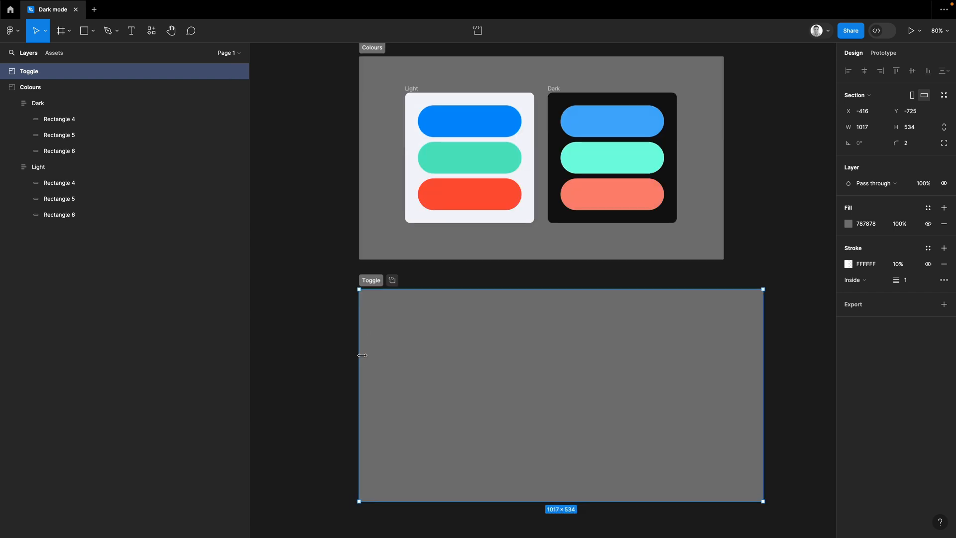
scroll("up", 3)
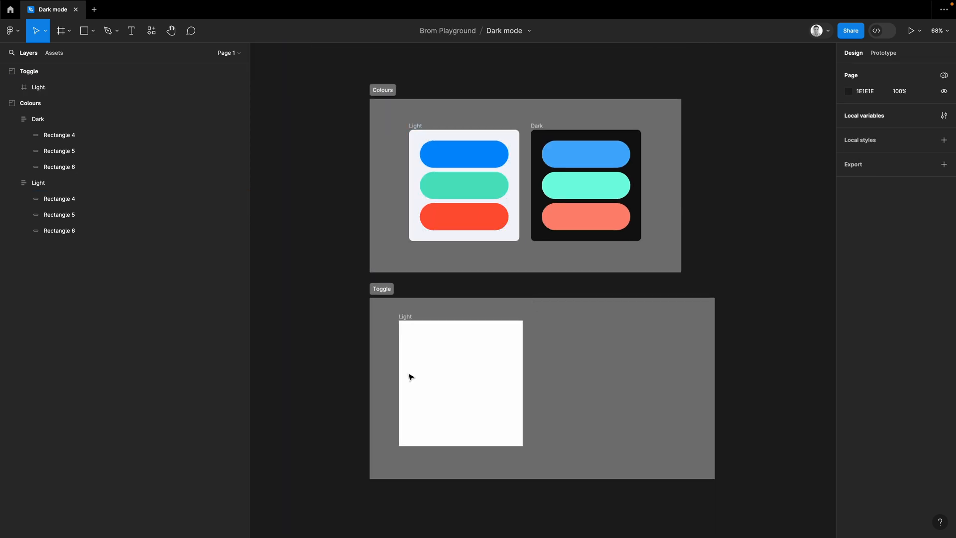
Select the pasted pill card in the Toggle Light frame and bind its fill to a colour variable.
left_click(464, 186)
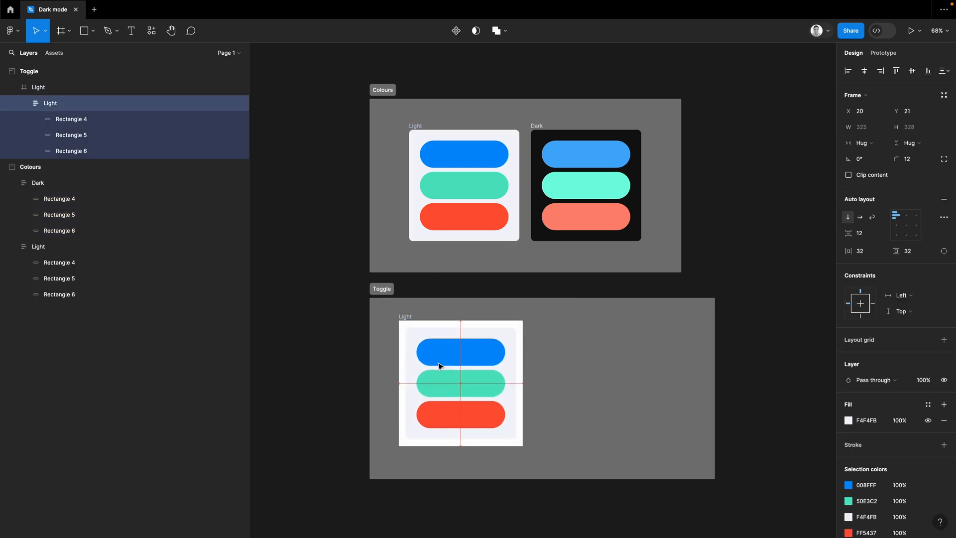
left_click(460, 383)
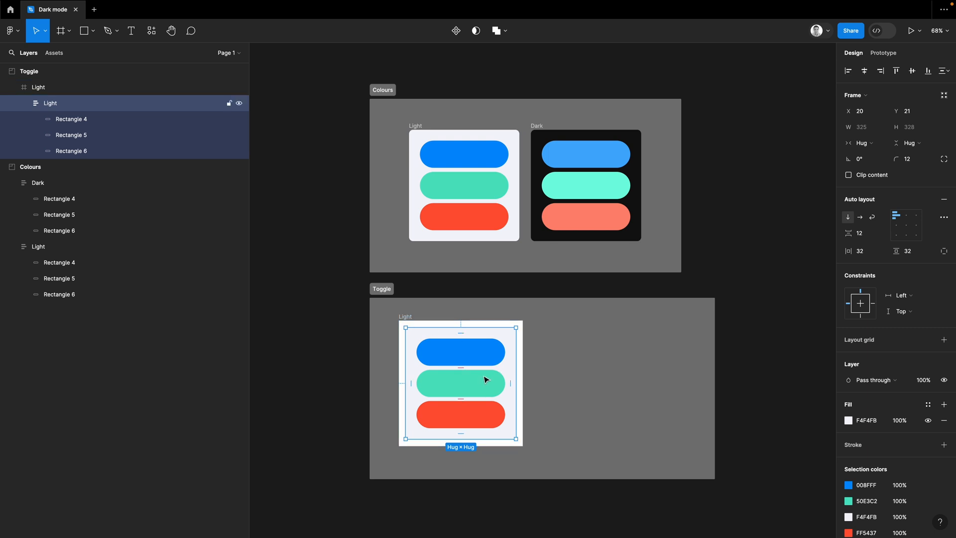
left_click(39, 87)
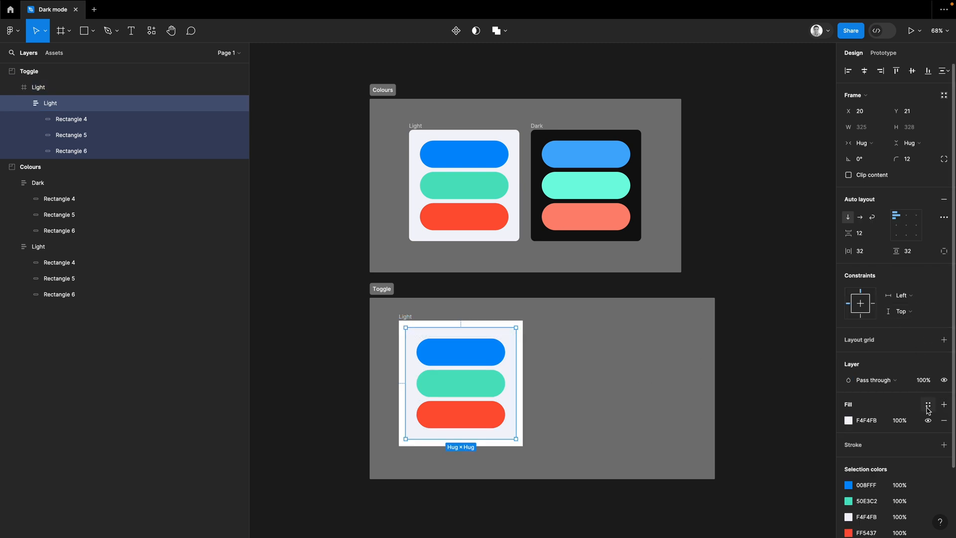
left_click(928, 404)
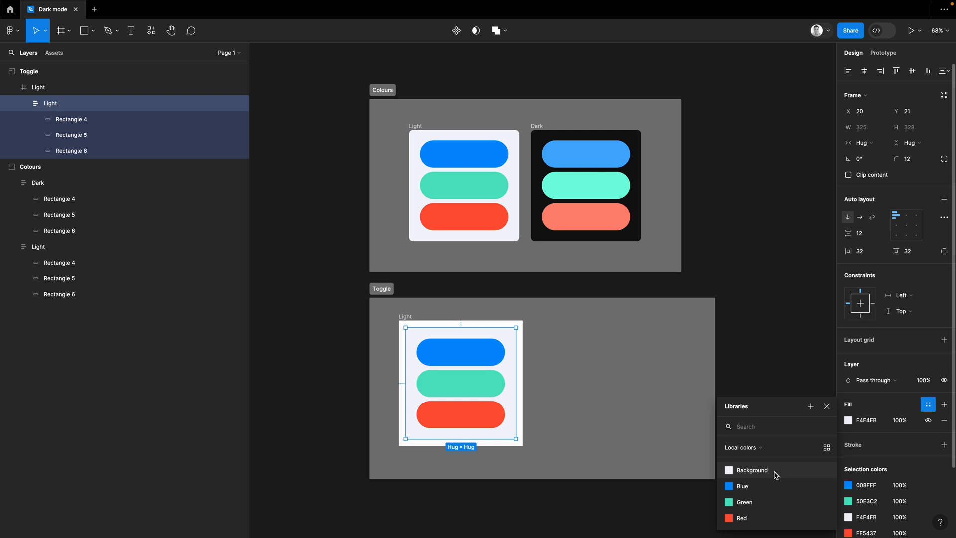
Bind the blue and green pills' fills to the Blue and Green local colour variables.
left_click(460, 351)
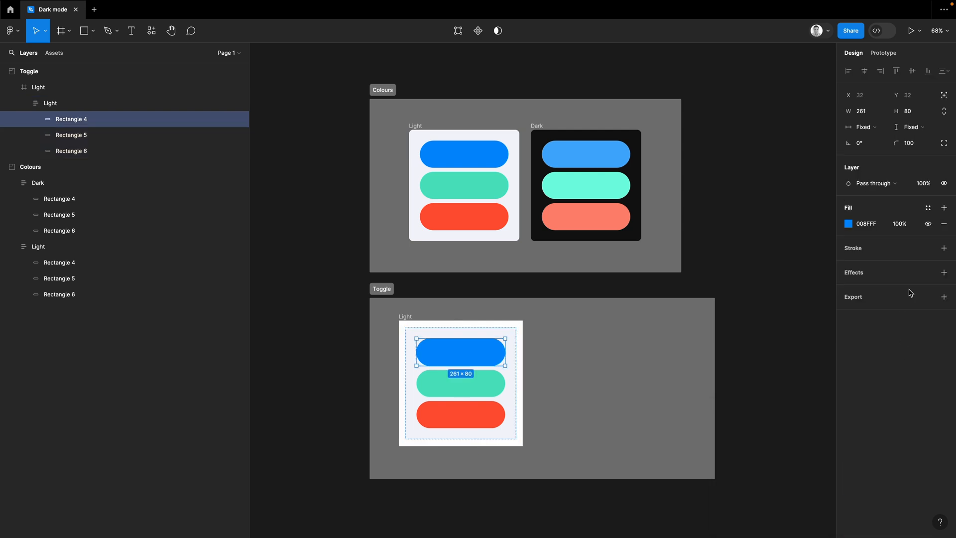
left_click(928, 207)
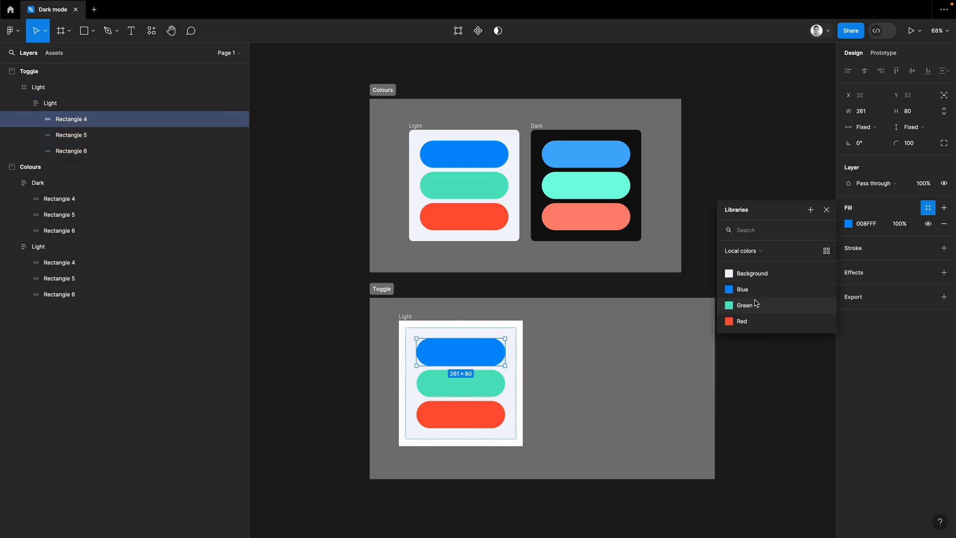
left_click(460, 382)
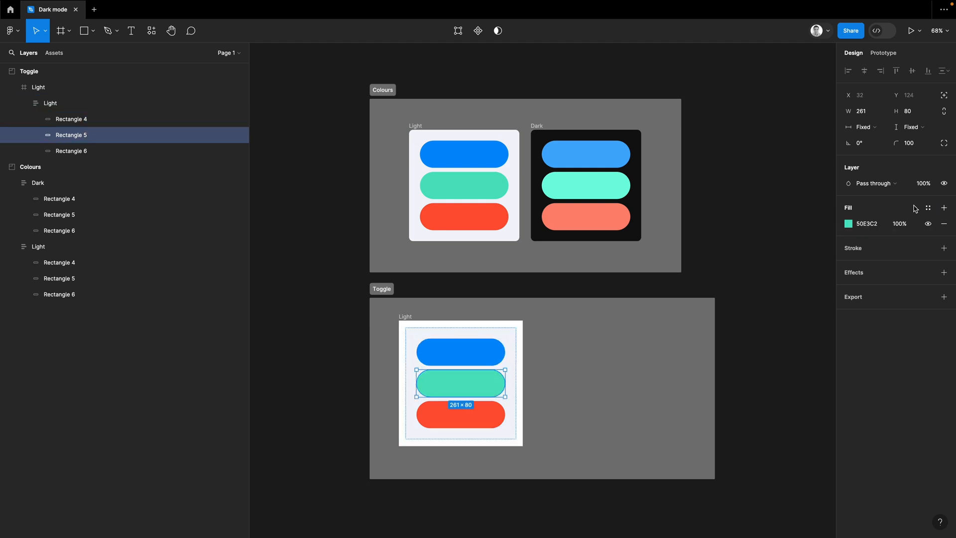
left_click(866, 223)
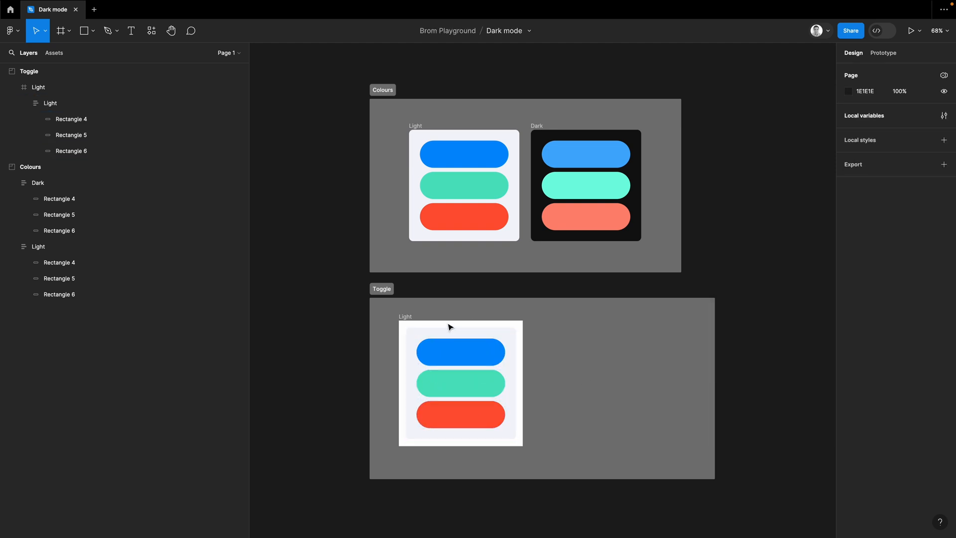
Pin the Toggle Light frame to the Colours Light variable mode.
left_click(460, 382)
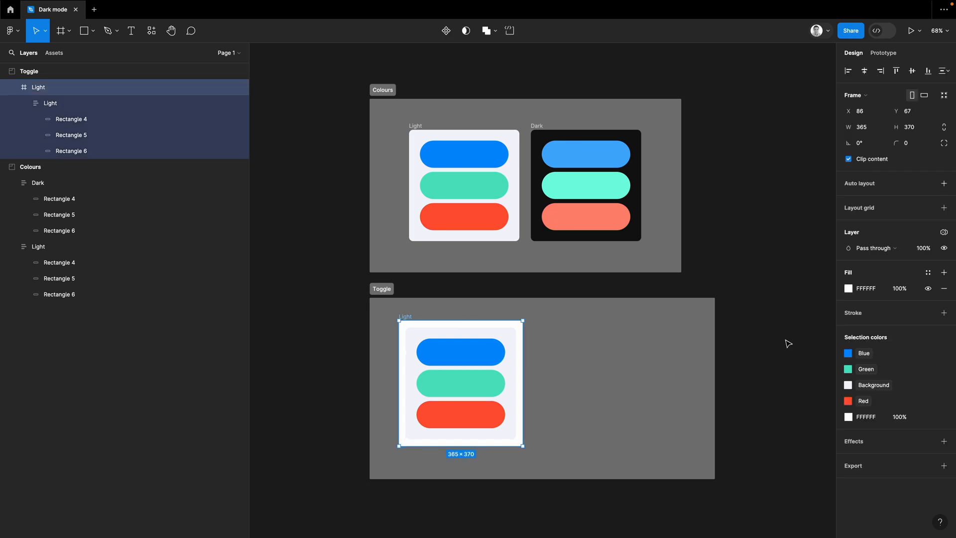
mouse_move(943, 234)
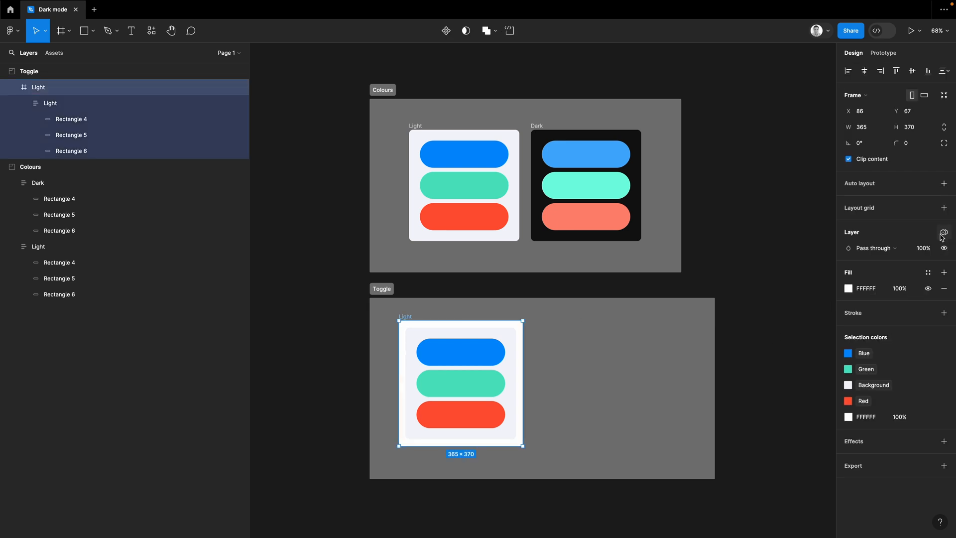
mouse_move(944, 232)
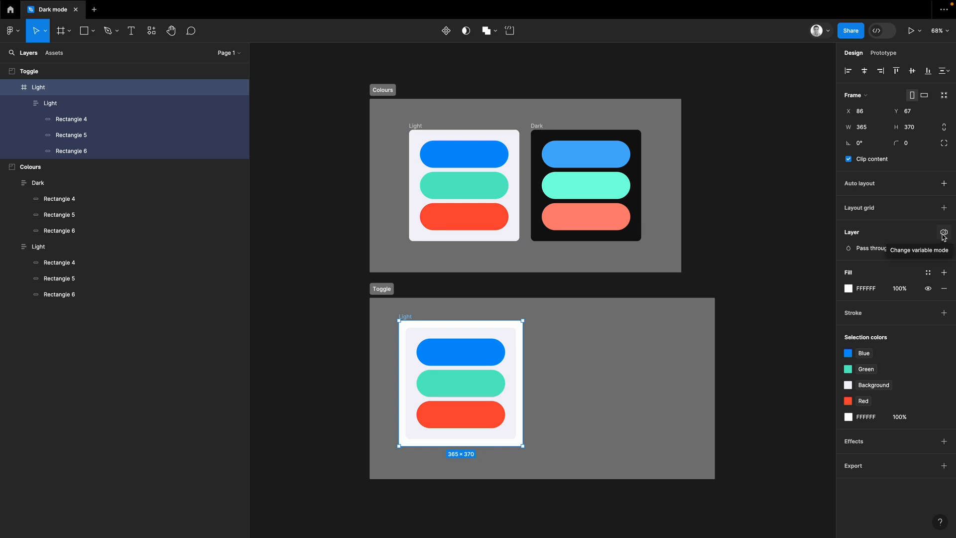
left_click(943, 231)
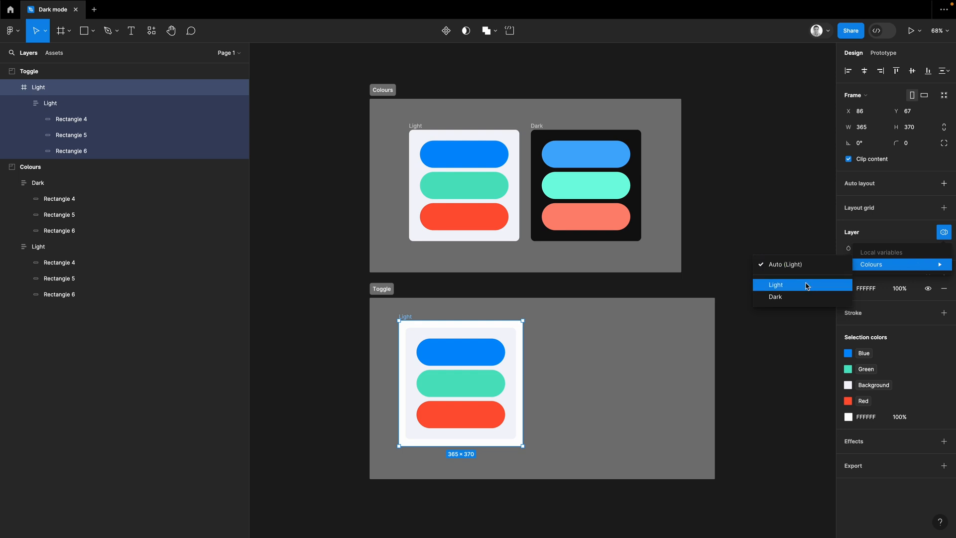
left_click(776, 284)
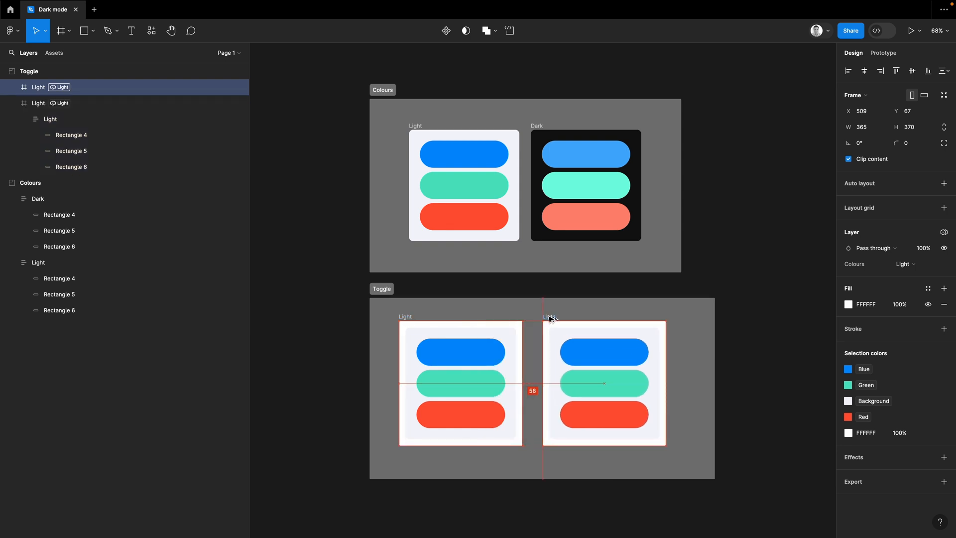
Rename the copied frame Dark and switch it to Colours Dark mode, turning its card near-black.
left_click(603, 383)
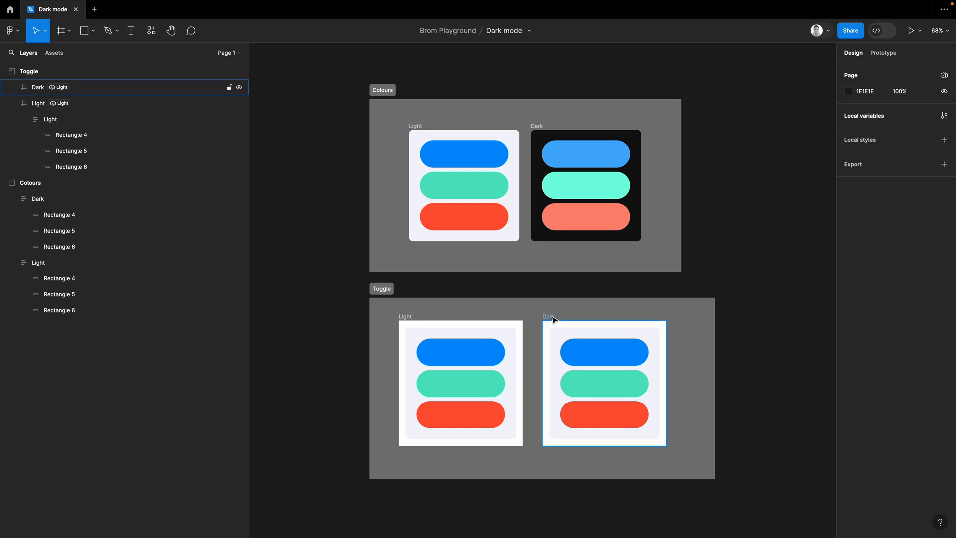
left_click(603, 383)
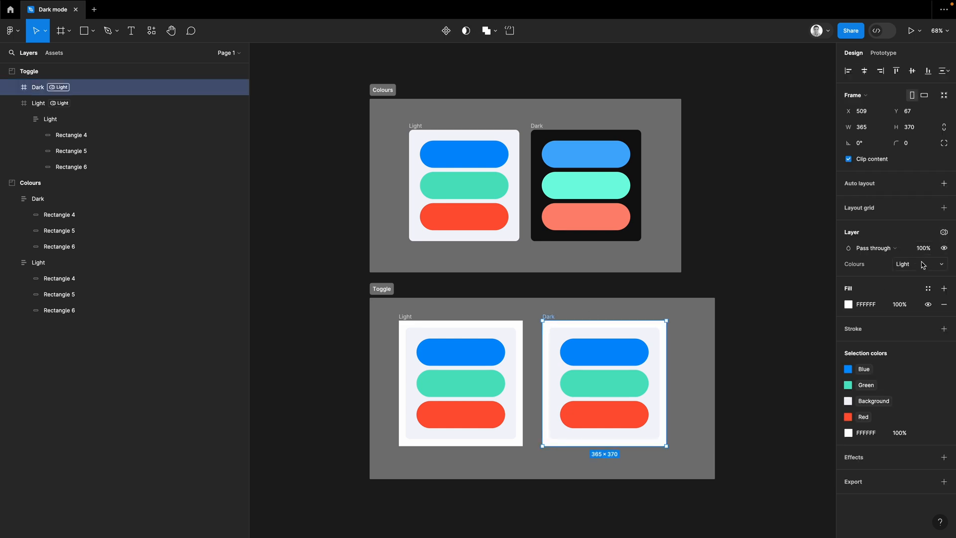
left_click(920, 264)
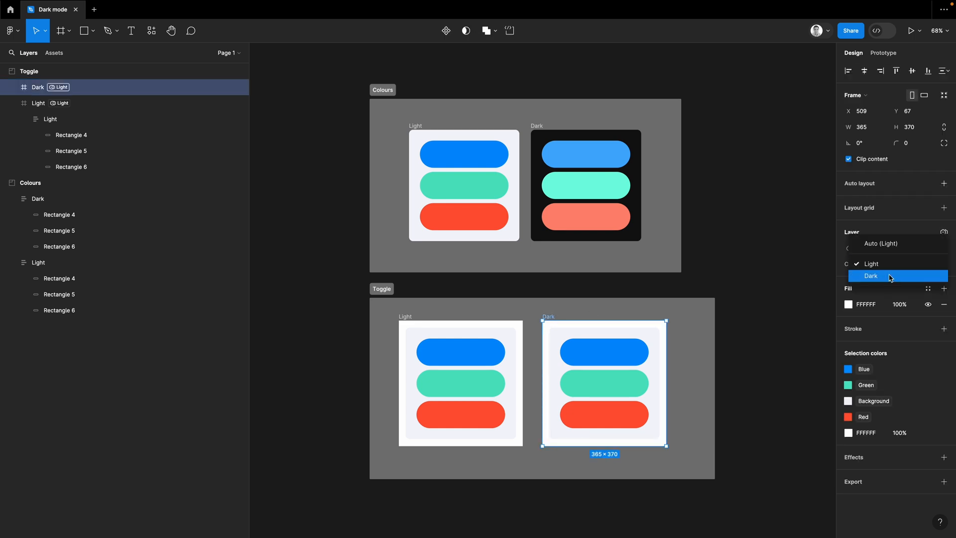
left_click(871, 275)
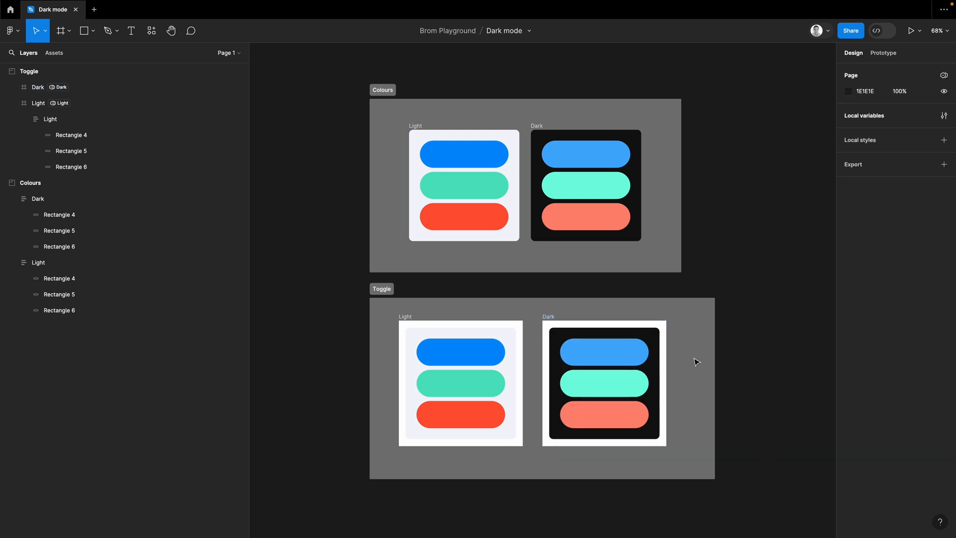
left_click(603, 384)
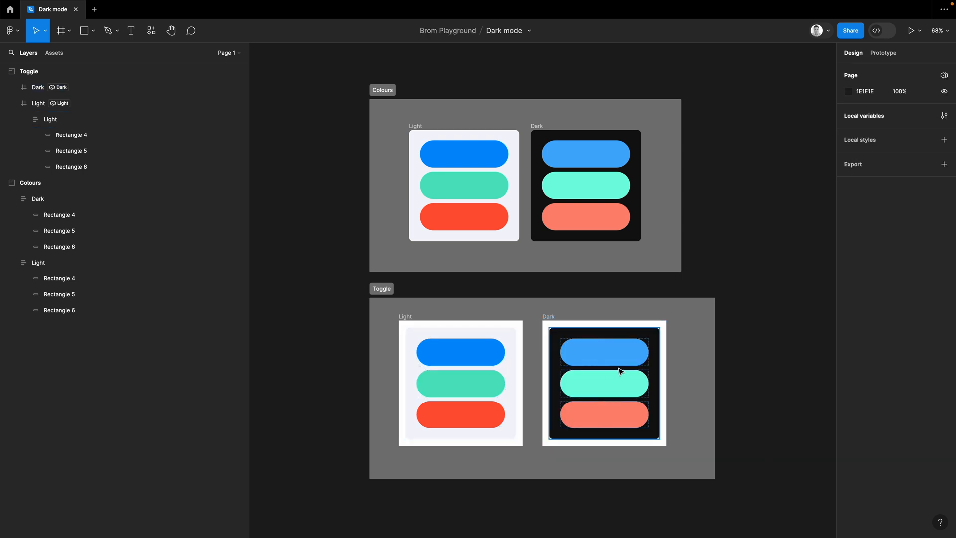
scroll("down", 3)
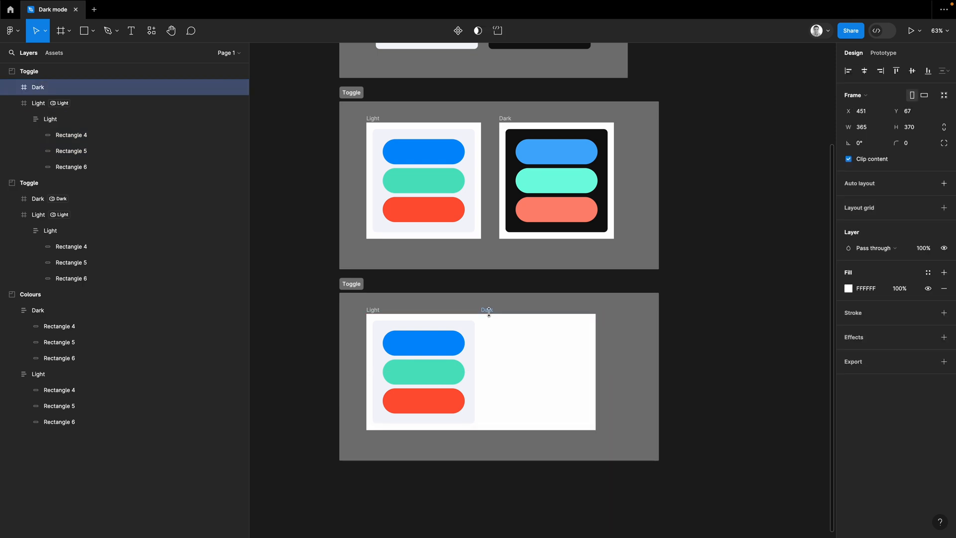
Move the pill stack from the Light frame into the empty Dark frame, where it turns dark.
left_click(423, 372)
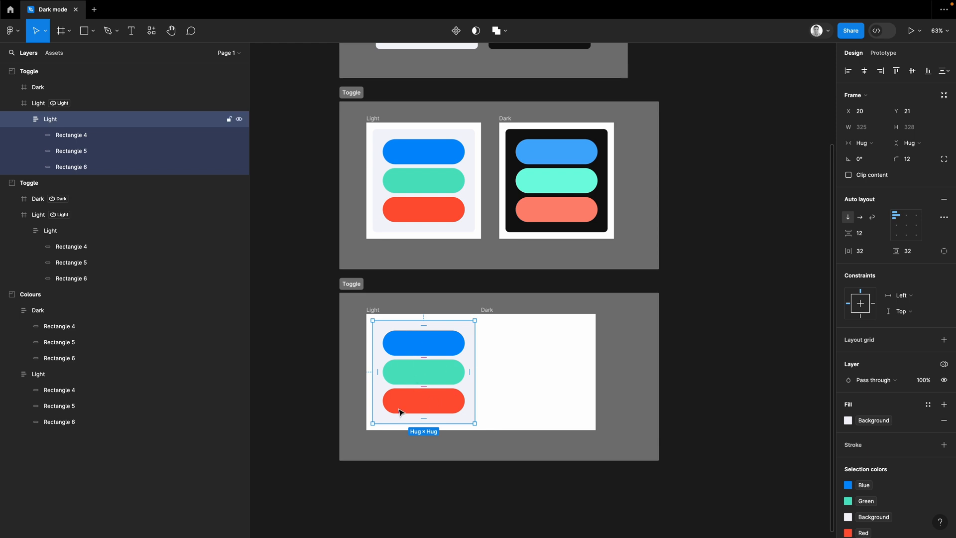
left_click(37, 103)
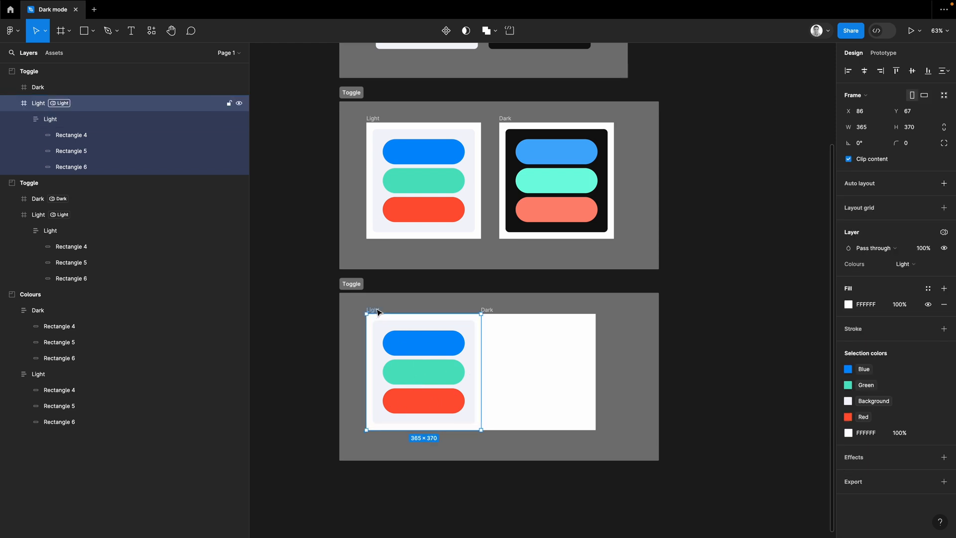
left_click(537, 372)
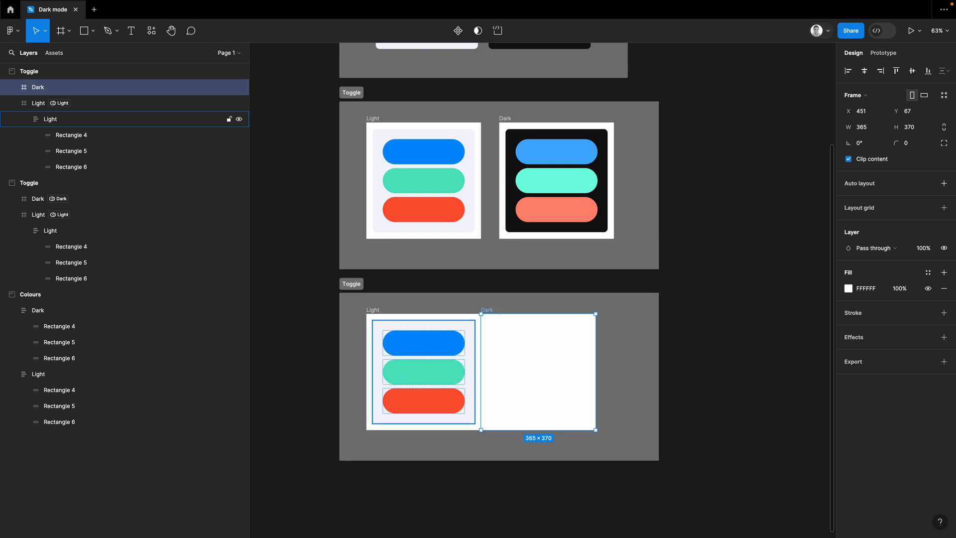
left_click(423, 372)
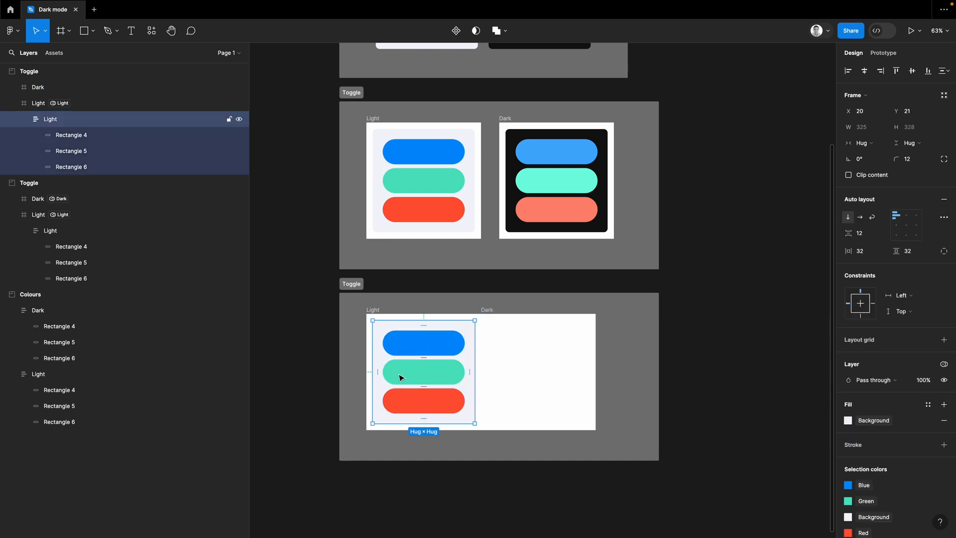
mouse_move(401, 358)
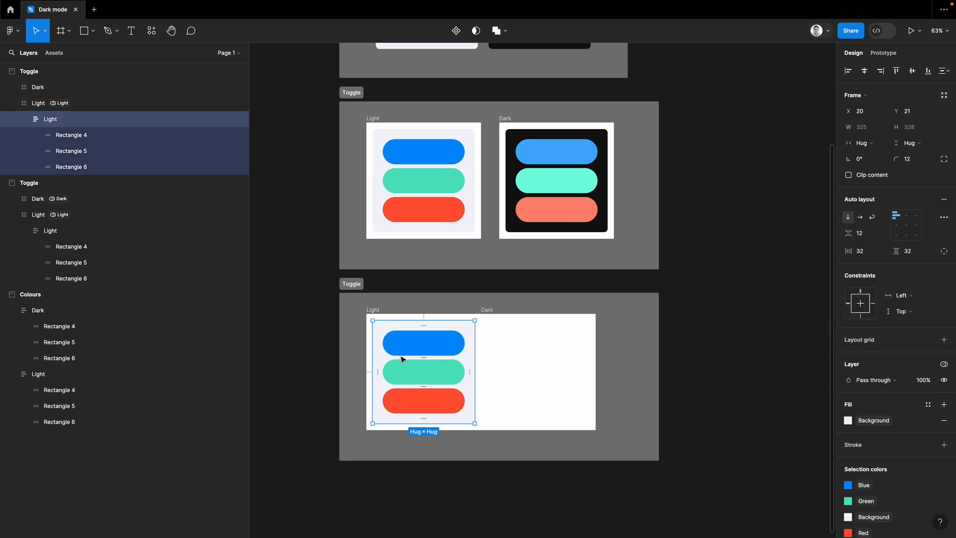
left_click(538, 372)
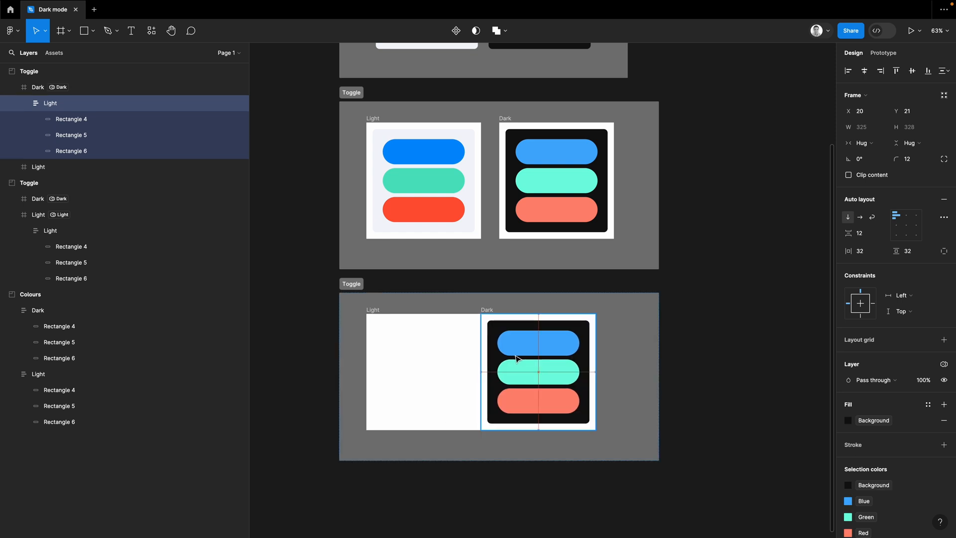
Move the stack back to Light and into Dark again to confirm the colours switch with the frame.
left_click(538, 372)
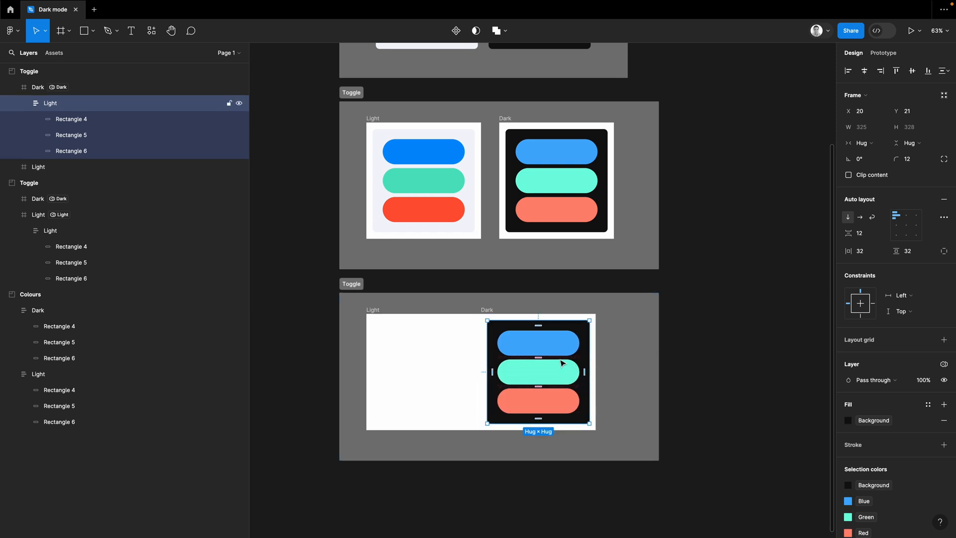
left_click(423, 372)
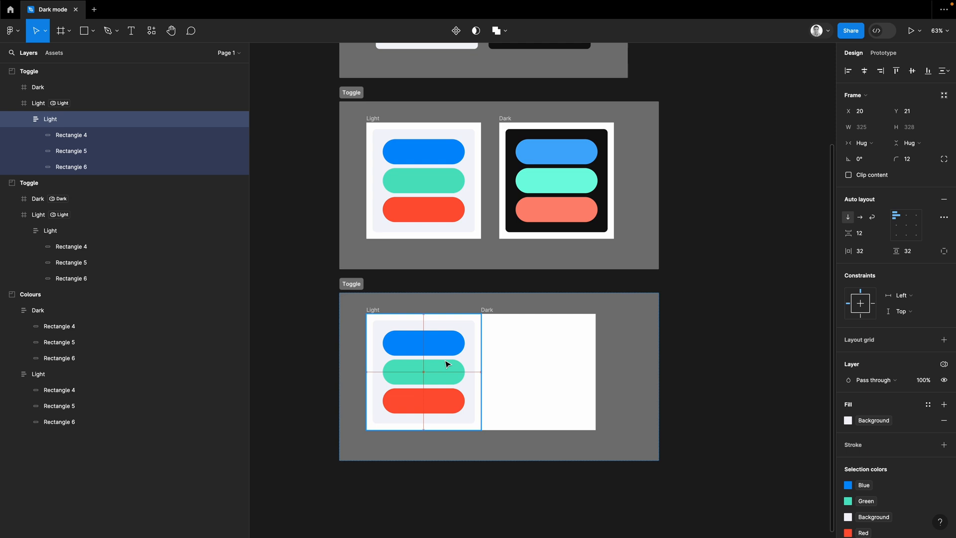
left_click(423, 372)
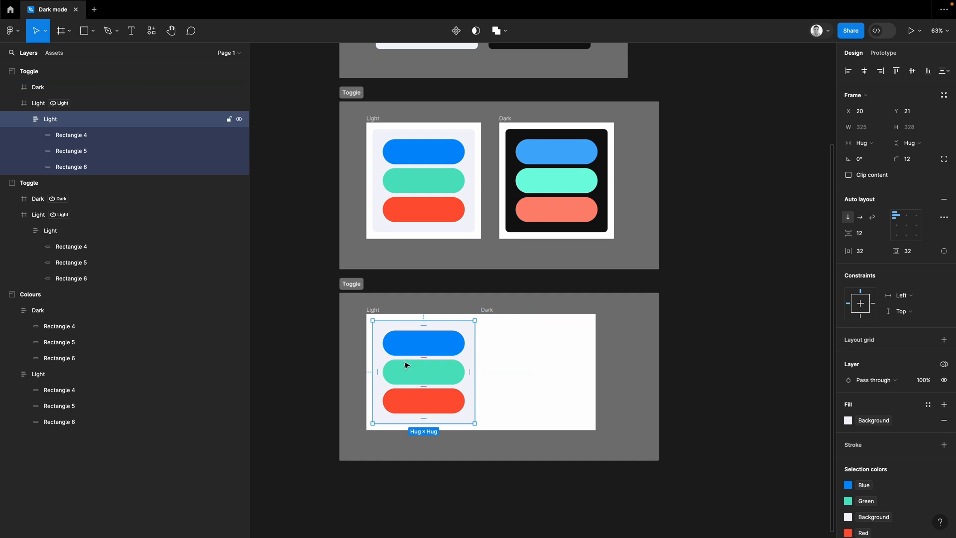
left_click(538, 371)
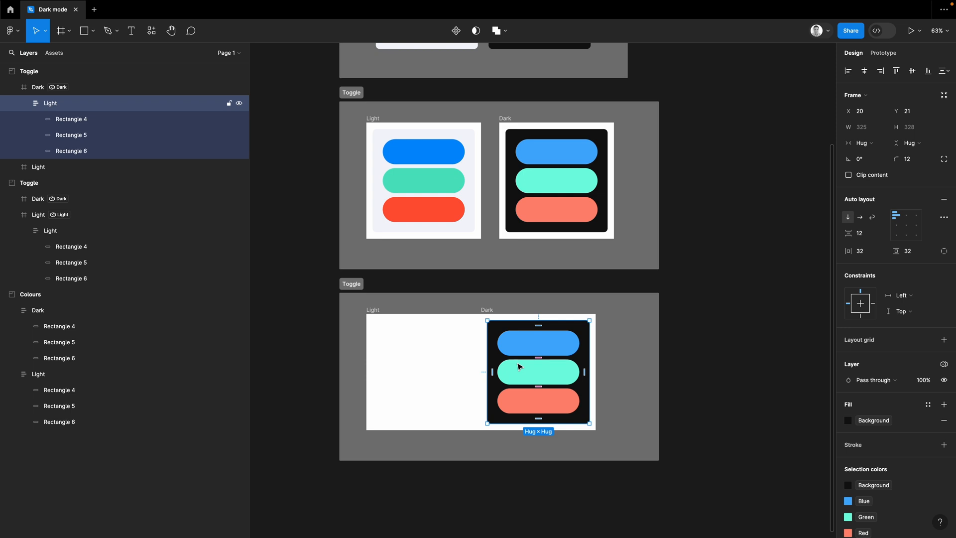
mouse_move(551, 358)
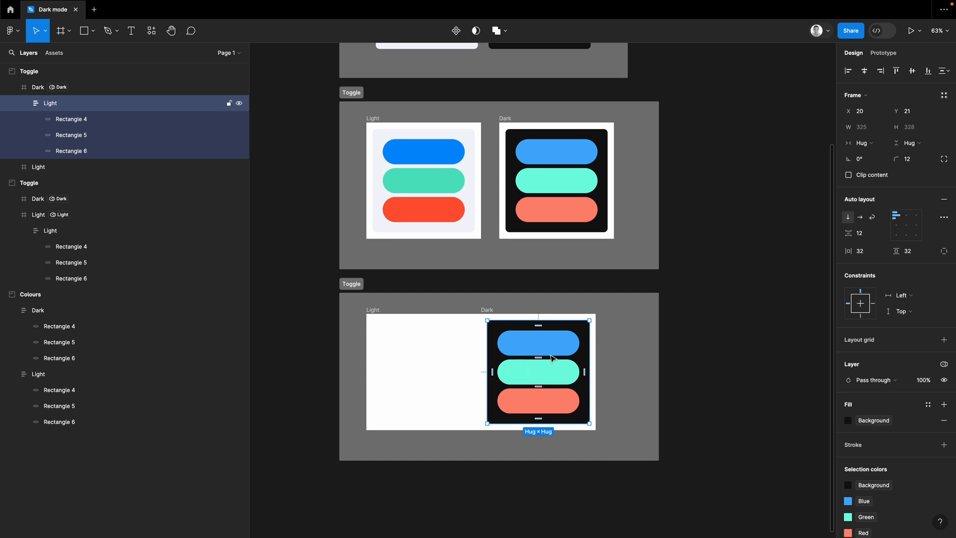